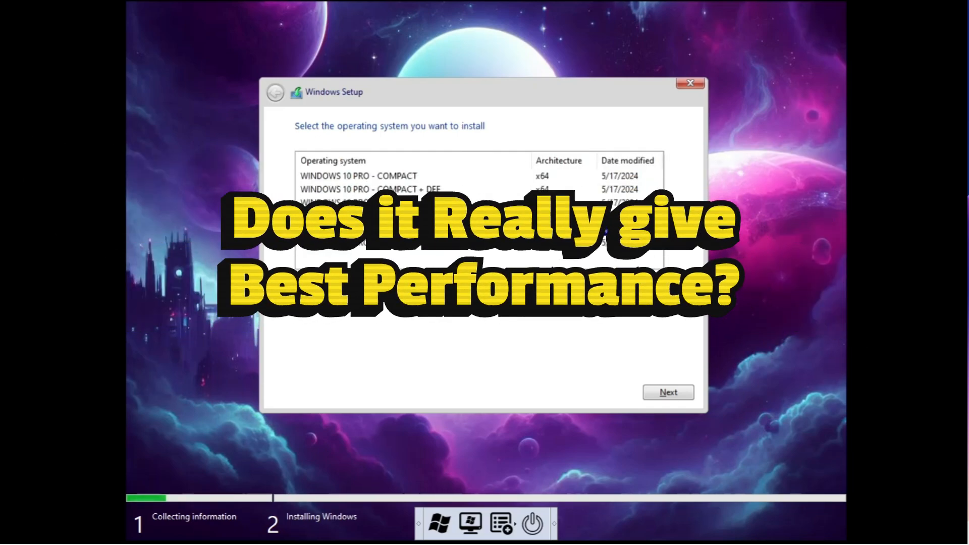
- Choose the Optimum 11 Pro v5 [Defender Off] edition and target Drive 0 Unallocated Space
{"action": "left_click", "coordinate": [667, 391]}
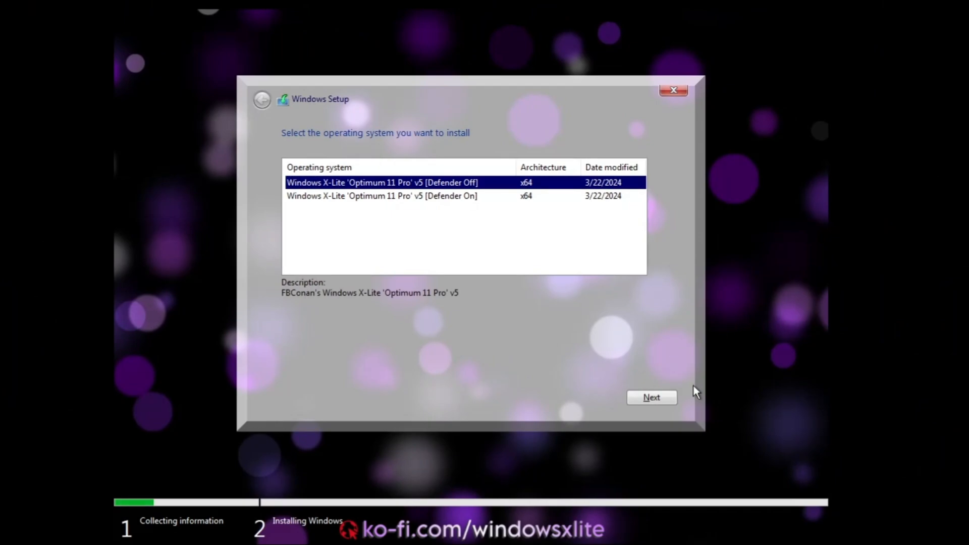
{"action": "left_click", "coordinate": [650, 397]}
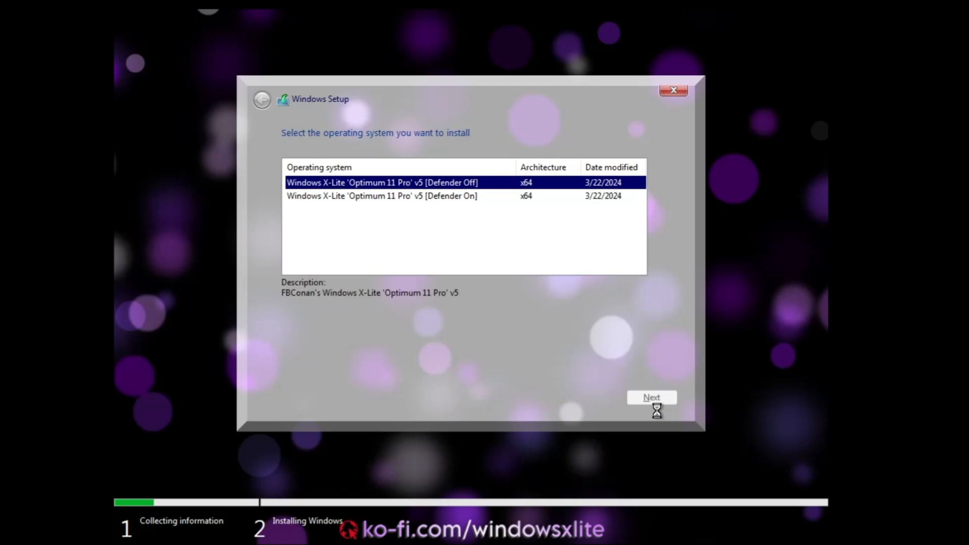
{"action": "left_click", "coordinate": [651, 397]}
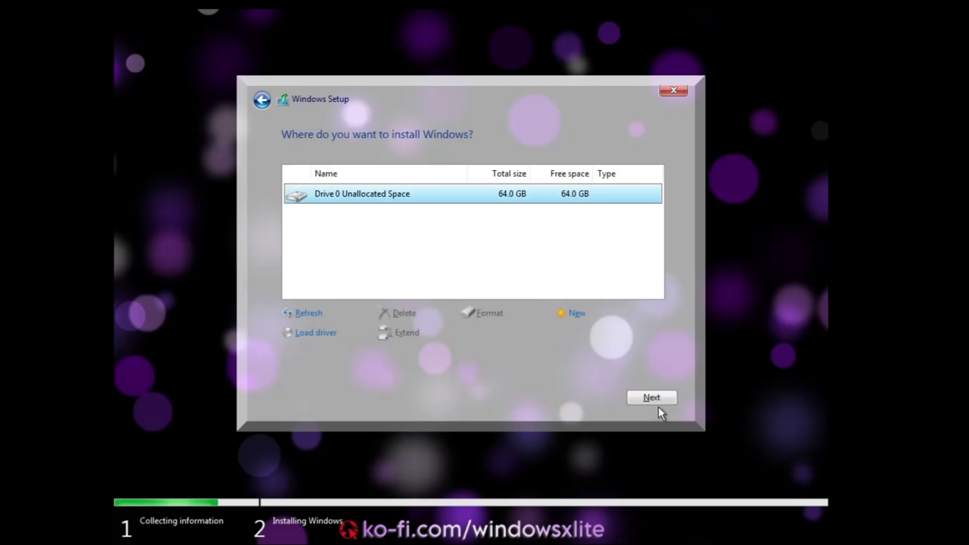
{"action": "left_click", "coordinate": [651, 397]}
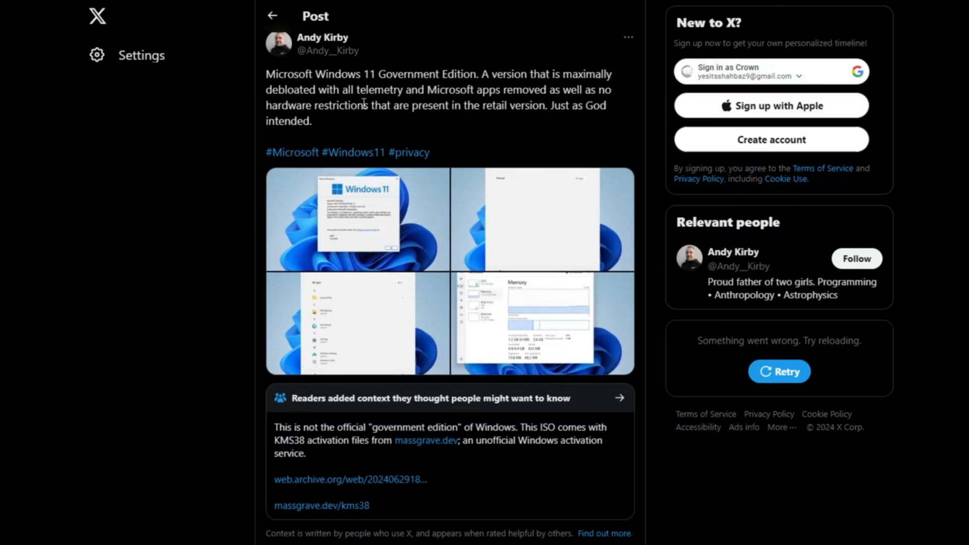
{"action": "mouse_move", "coordinate": [642, 232]}
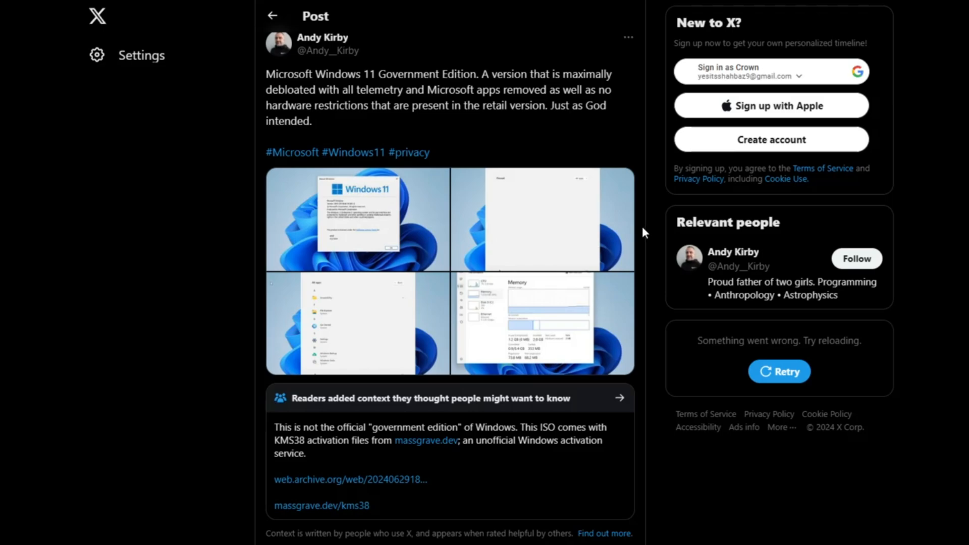
{"action": "scroll", "scroll_direction": "down", "scroll_amount": 3}
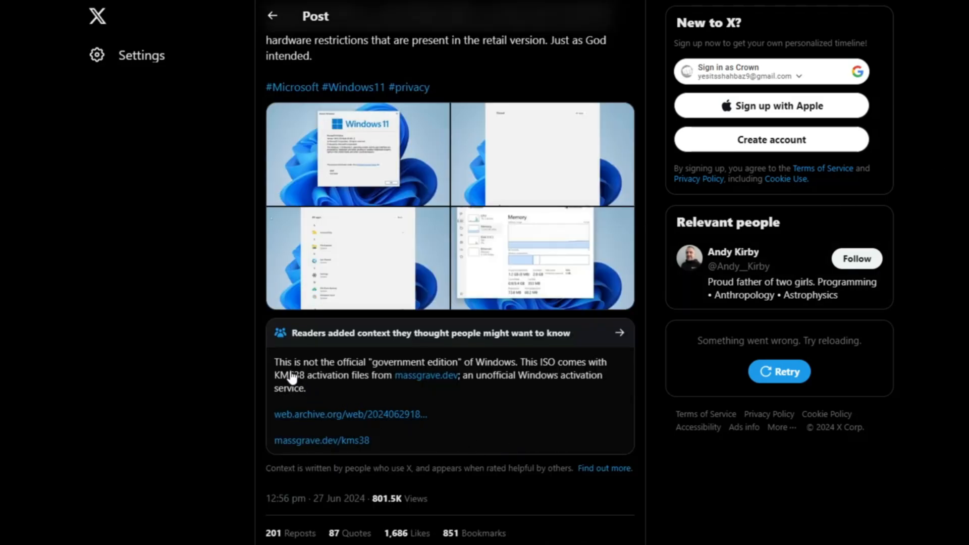
{"action": "left_click_drag", "start_coordinate": [274, 361], "coordinate": [346, 371]}
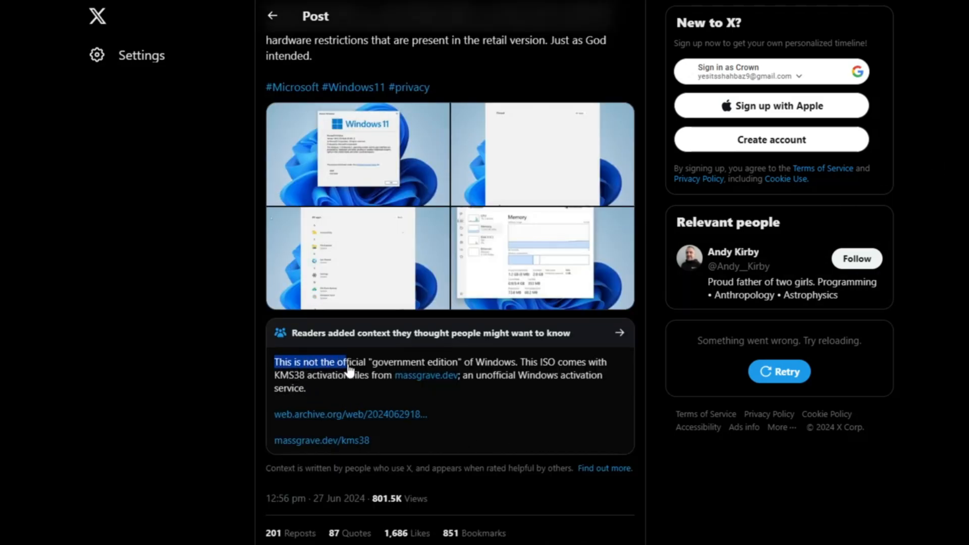
{"action": "left_click_drag", "start_coordinate": [349, 361], "coordinate": [312, 386]}
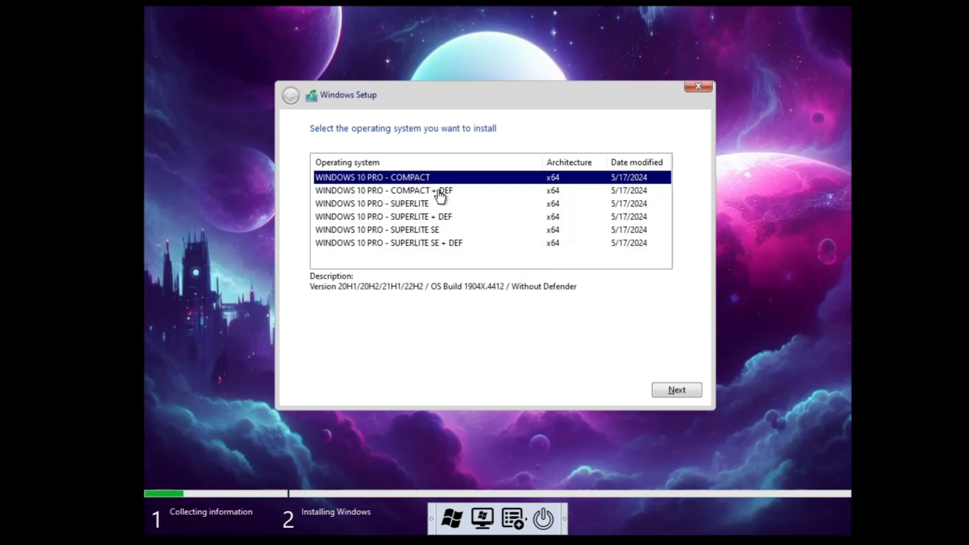
- Compare SUPERLITE with SUPERLITE SE, then confirm WINDOWS 10 PRO - SUPERLITE for installation
{"action": "left_click", "coordinate": [371, 204]}
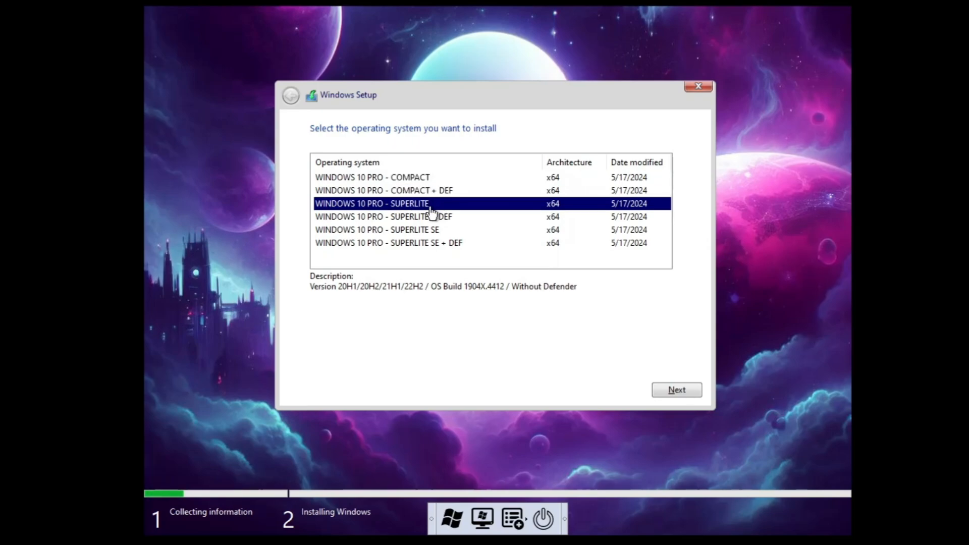
{"action": "mouse_move", "coordinate": [434, 222]}
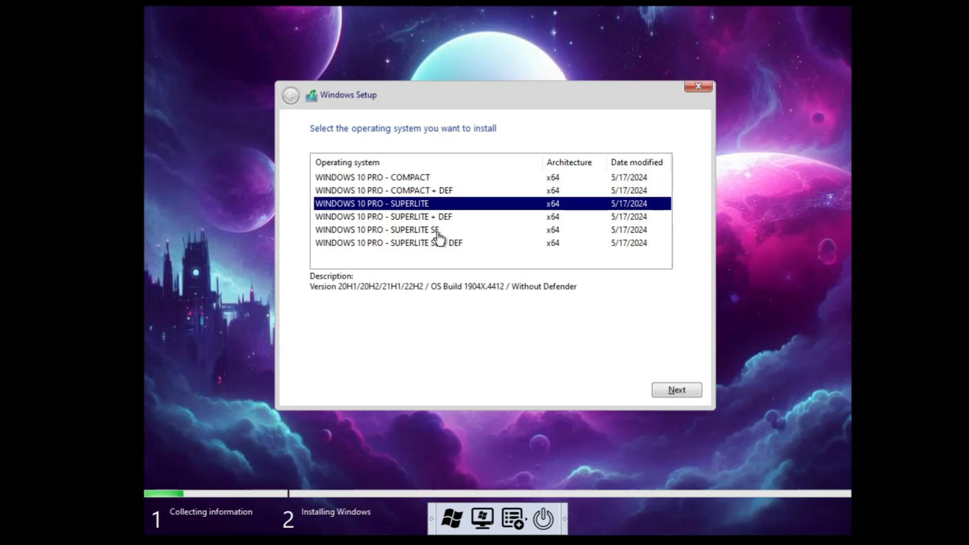
{"action": "left_click", "coordinate": [383, 229]}
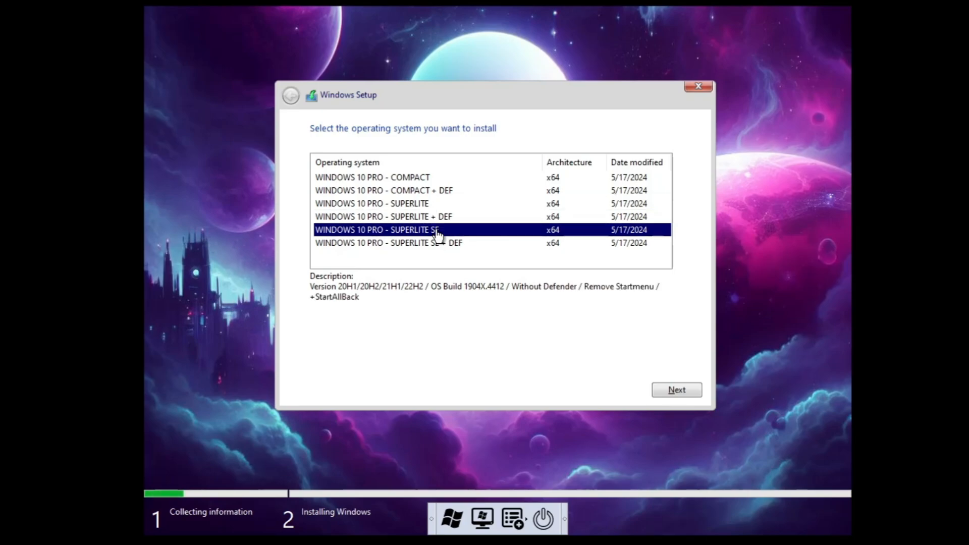
{"action": "left_click", "coordinate": [395, 204]}
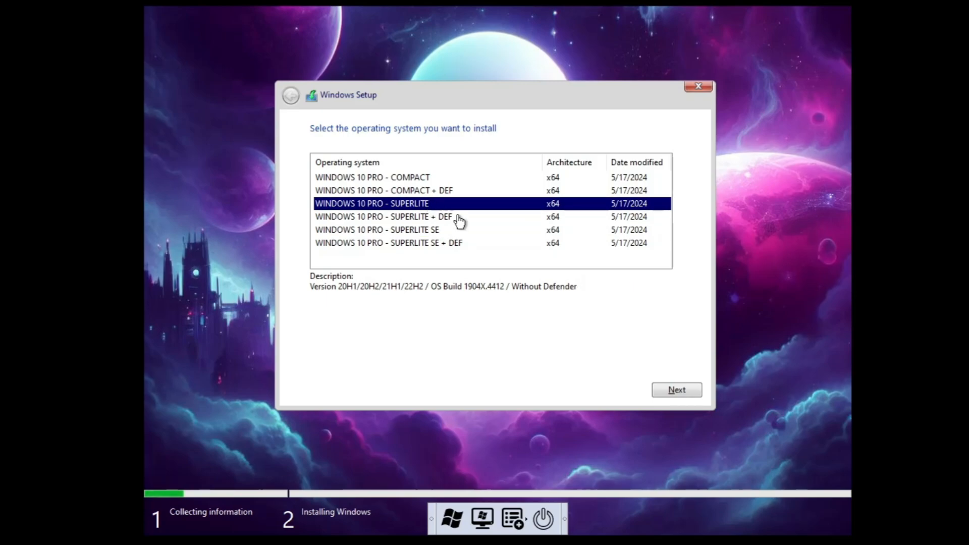
{"action": "left_click", "coordinate": [676, 389]}
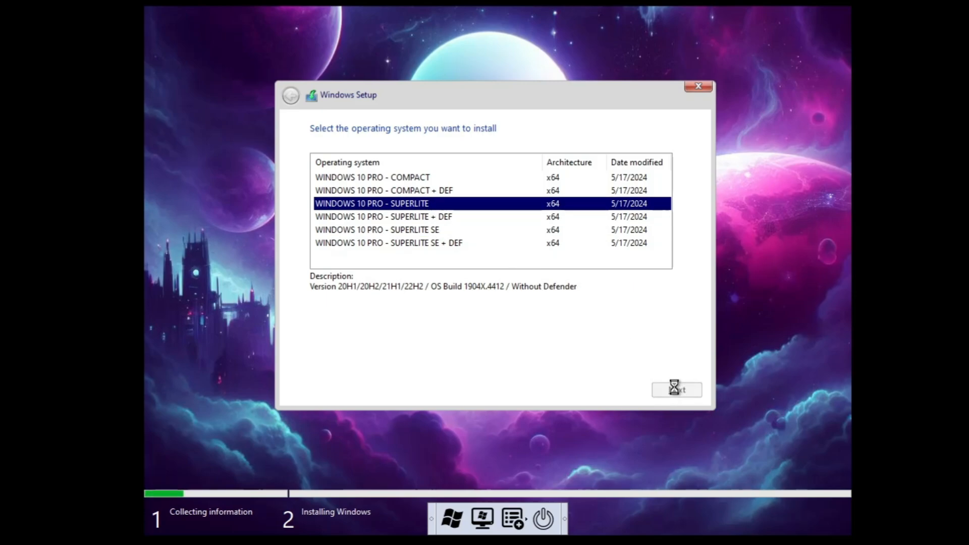
{"action": "left_click", "coordinate": [676, 389]}
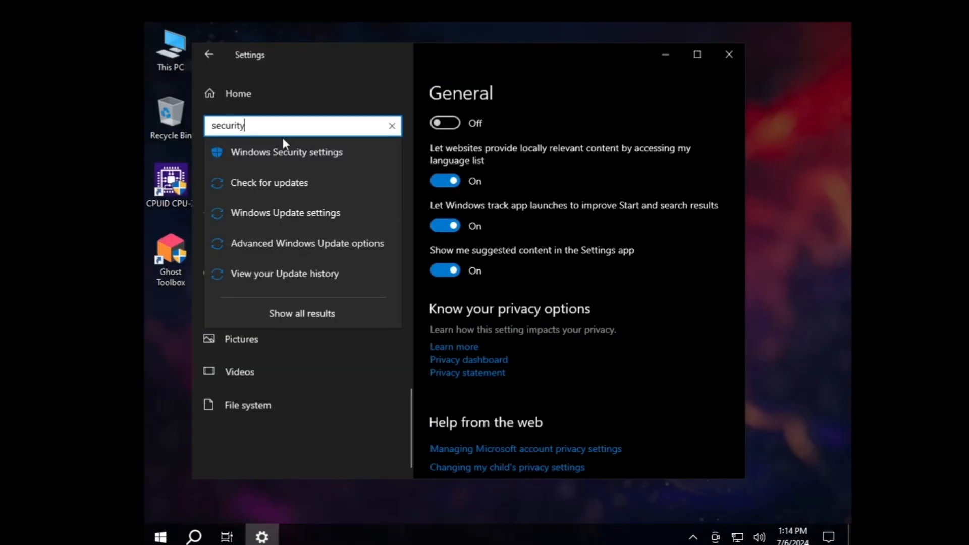
- Open Windows Security settings and dismiss the 'new app needed' notice
{"action": "left_click", "coordinate": [286, 151]}
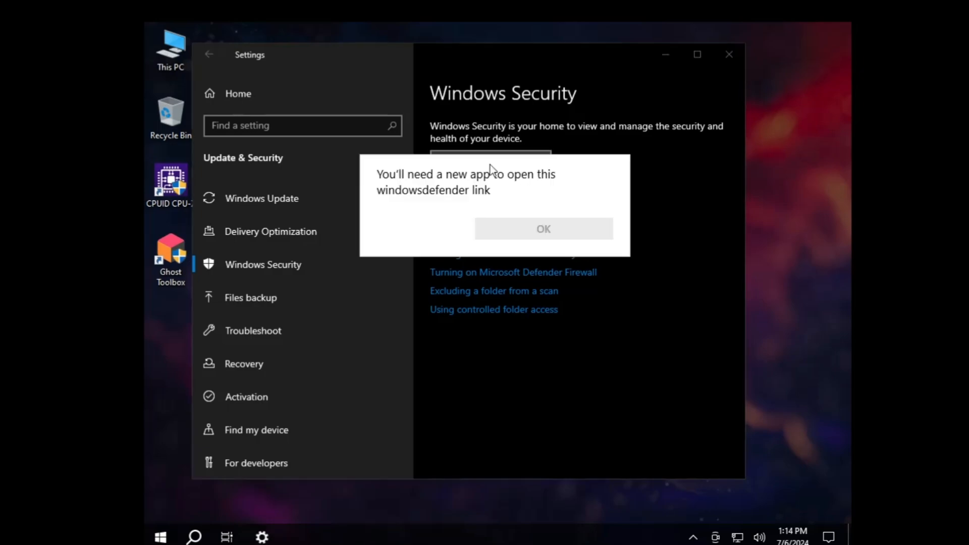
{"action": "mouse_move", "coordinate": [512, 248]}
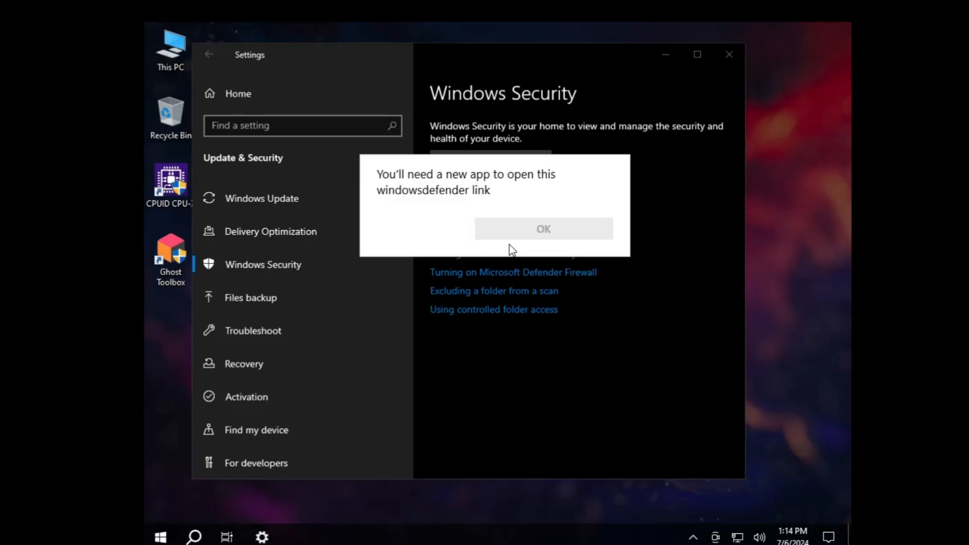
{"action": "left_click", "coordinate": [542, 228]}
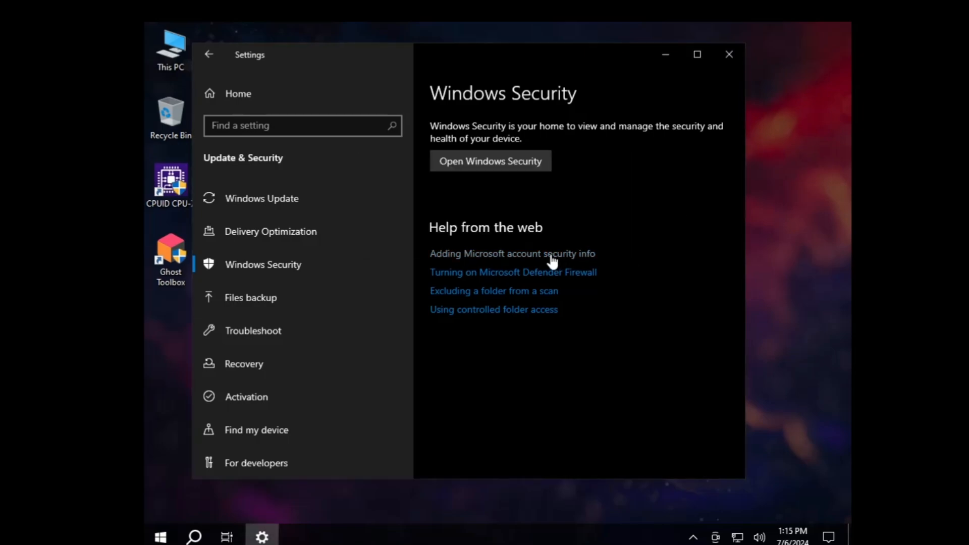
{"action": "mouse_move", "coordinate": [344, 80]}
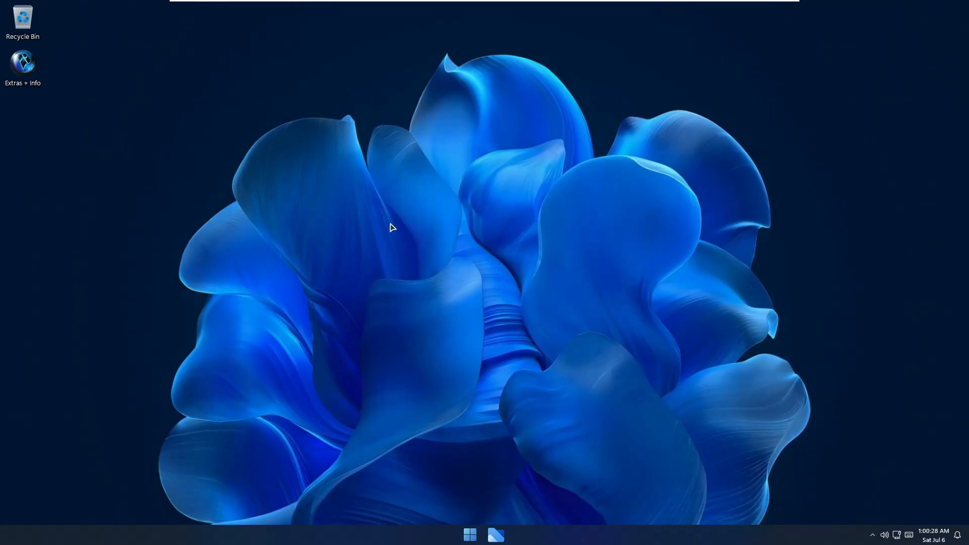
{"action": "mouse_move", "coordinate": [459, 387]}
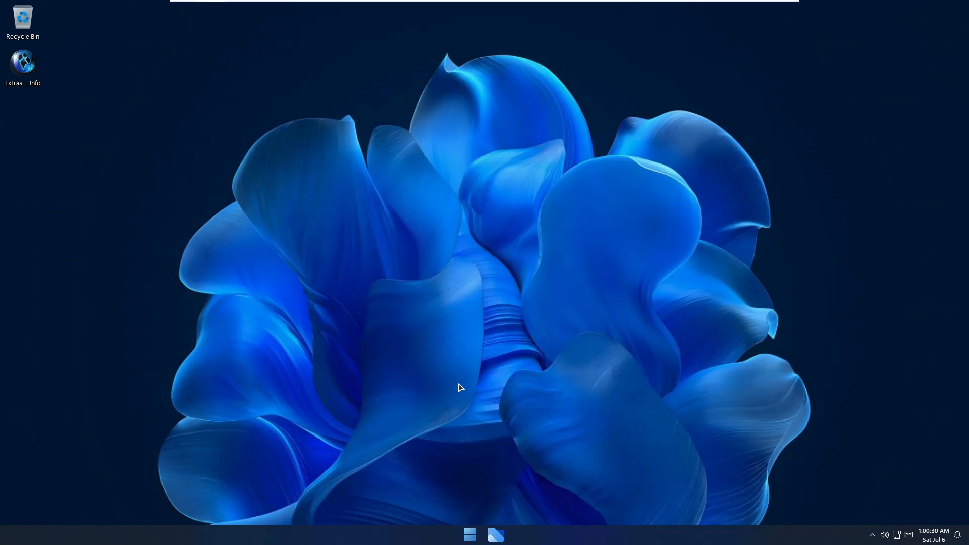
{"action": "mouse_move", "coordinate": [449, 394]}
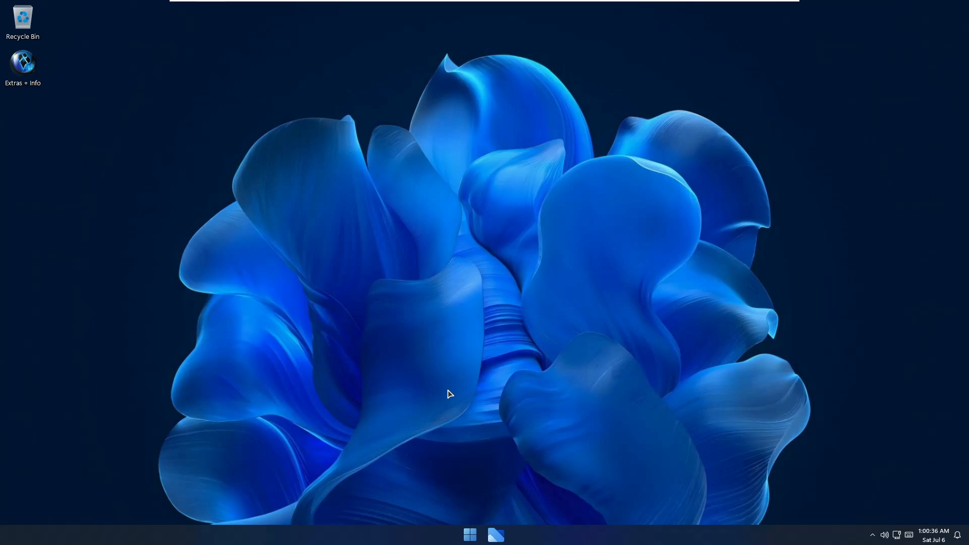
{"action": "mouse_move", "coordinate": [454, 396]}
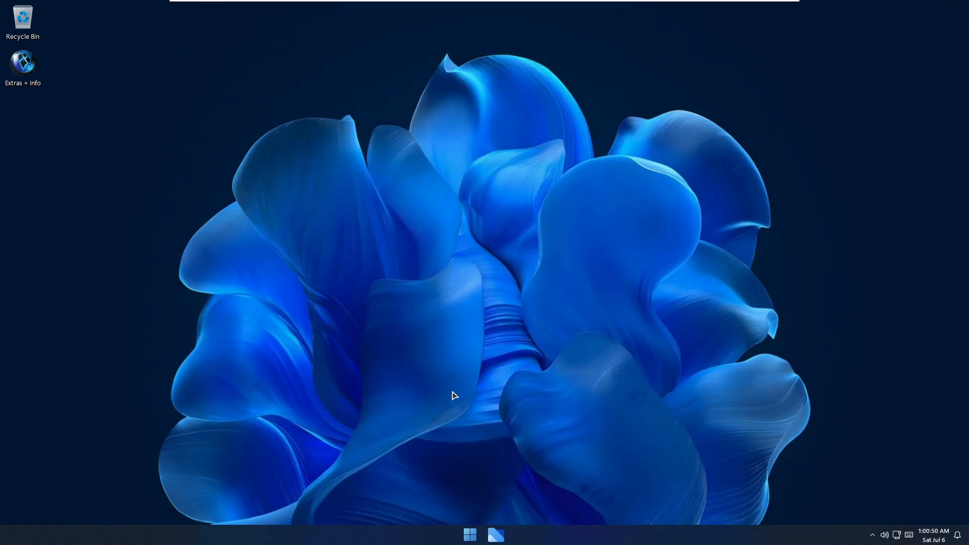
- Reach Privacy & security > Windows Security in Settings, launch the app, and close its blank window
{"action": "right_click", "coordinate": [469, 535]}
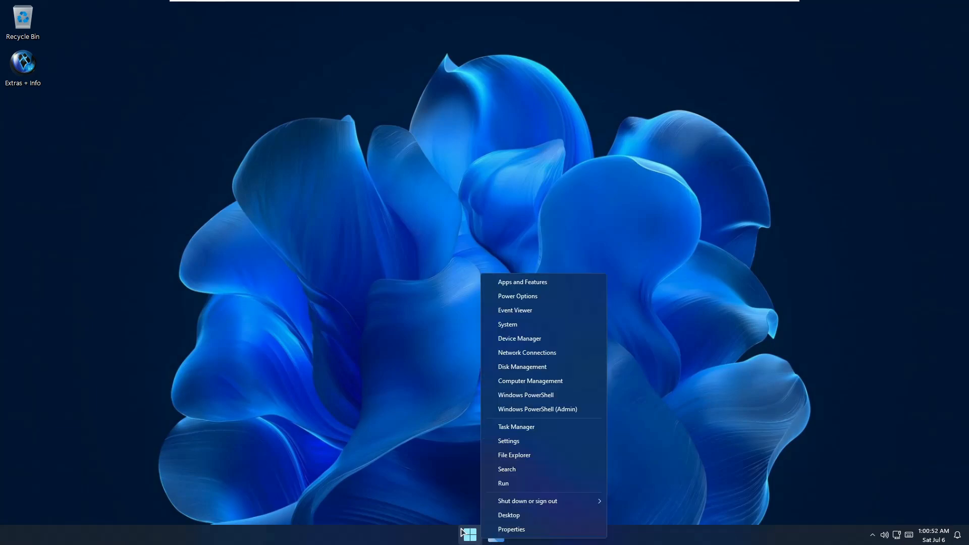
{"action": "left_click", "coordinate": [508, 441]}
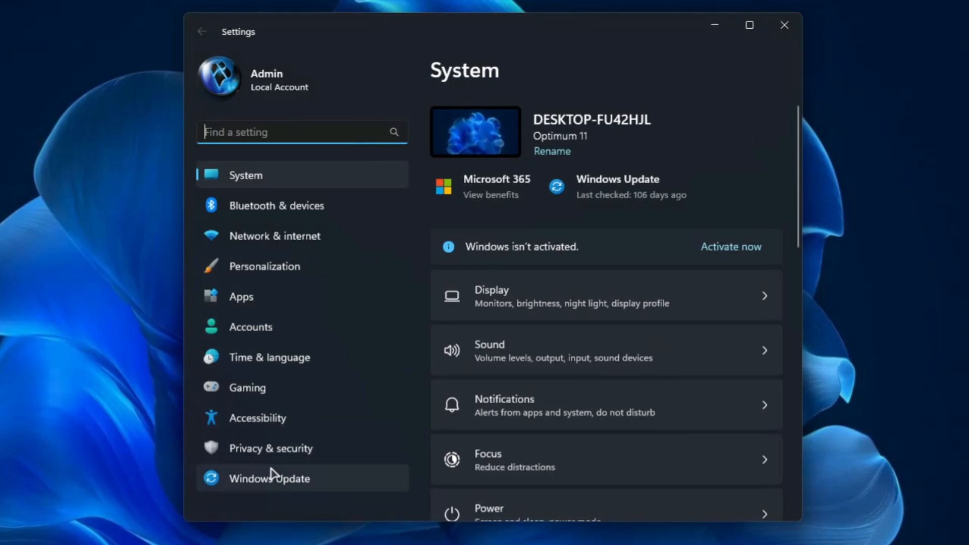
{"action": "left_click", "coordinate": [270, 448]}
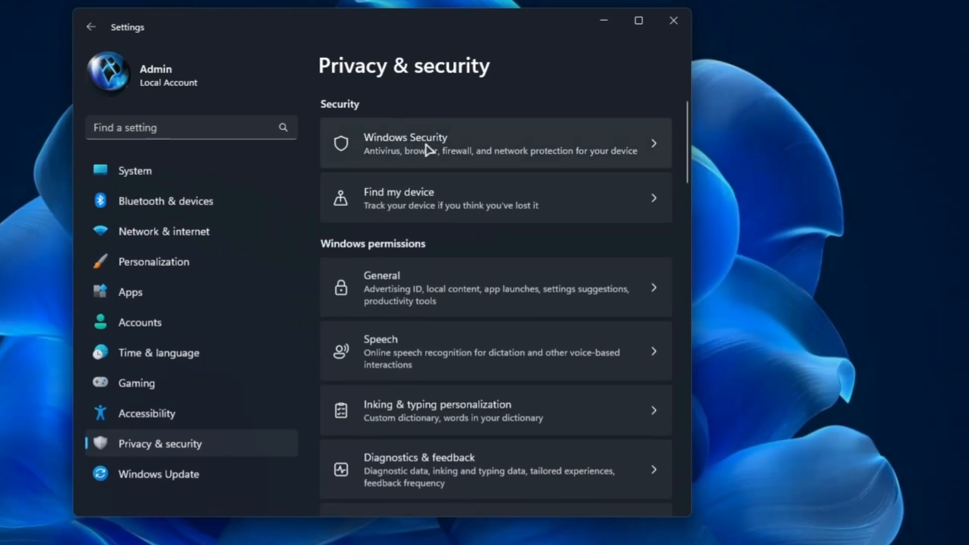
{"action": "left_click", "coordinate": [495, 143]}
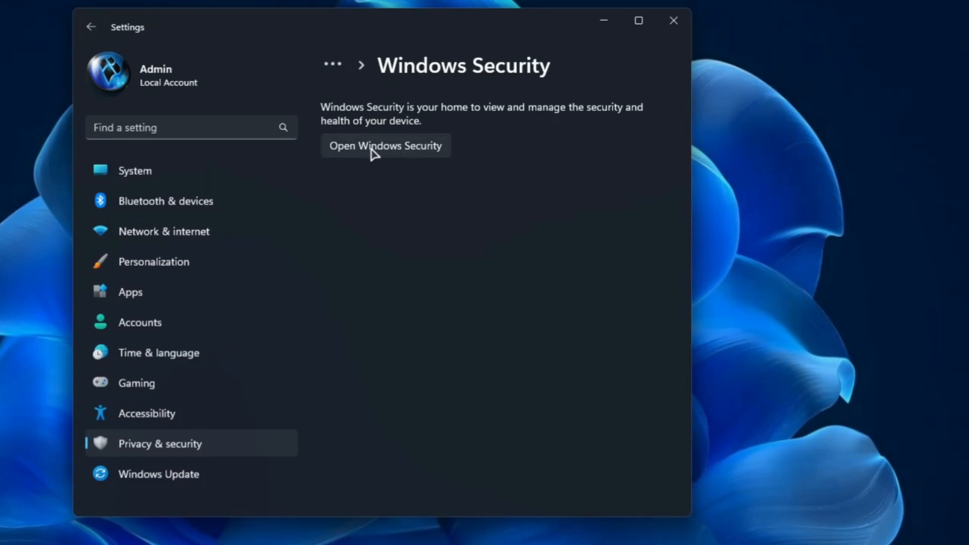
{"action": "left_click", "coordinate": [385, 146]}
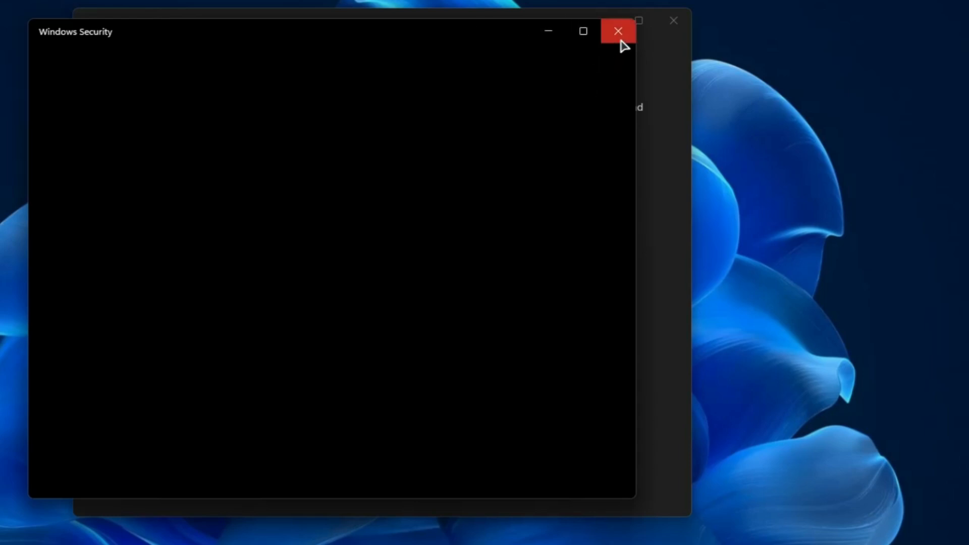
{"action": "left_click", "coordinate": [618, 31]}
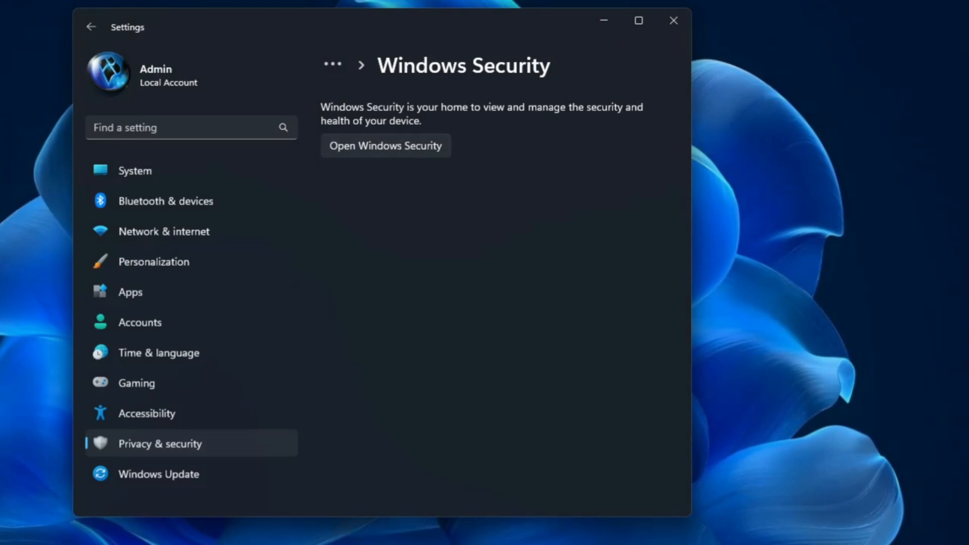
{"action": "mouse_move", "coordinate": [380, 215]}
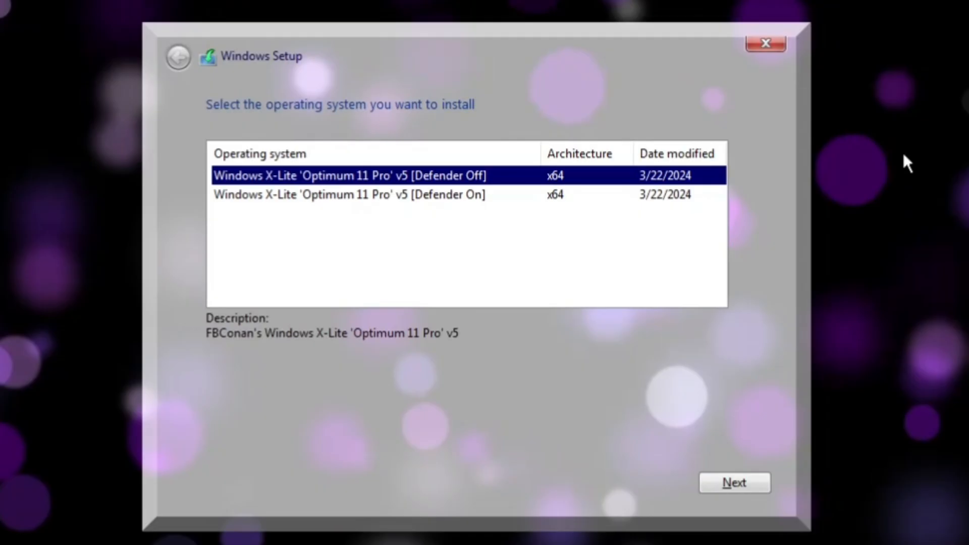
{"action": "mouse_move", "coordinate": [722, 440]}
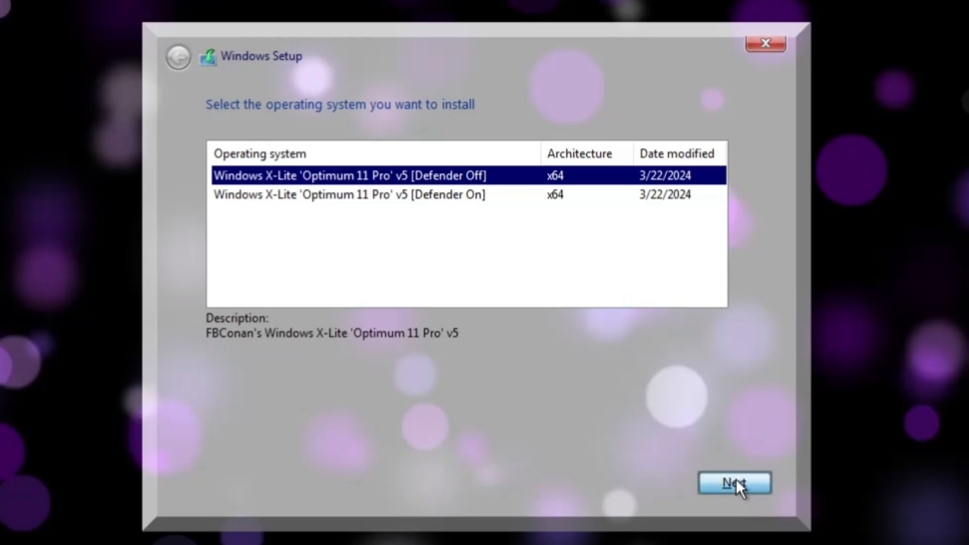
- Confirm the Optimum 11 Pro v5 [Defender Off] edition and continue Setup
{"action": "left_click", "coordinate": [735, 483]}
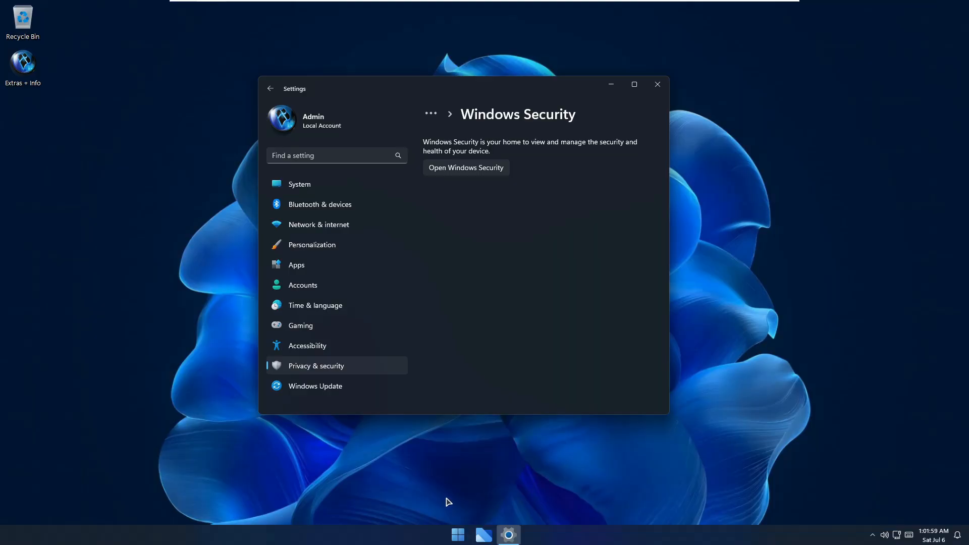
{"action": "mouse_move", "coordinate": [431, 513]}
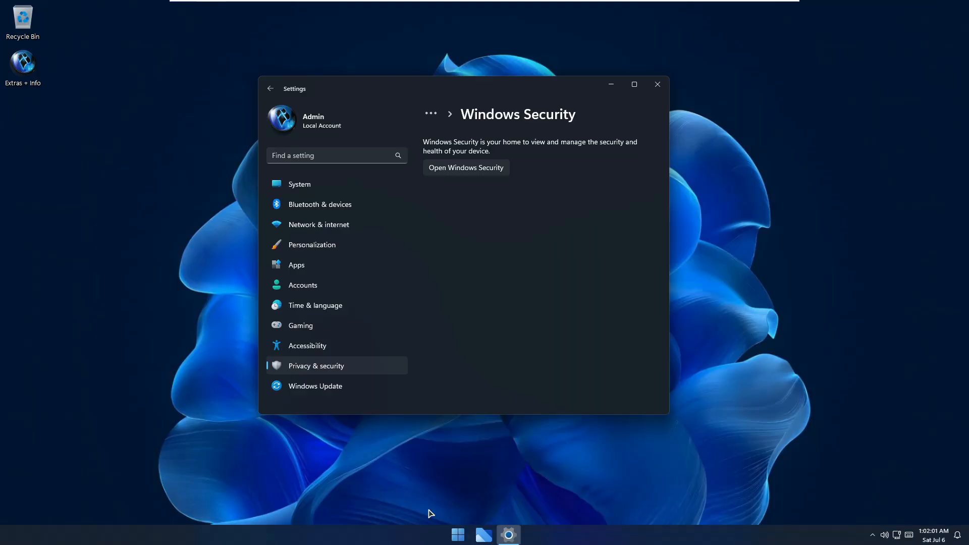
- Find User Account Control settings by searching 'use' and move the slider to the default notch
{"action": "left_click", "coordinate": [457, 534]}
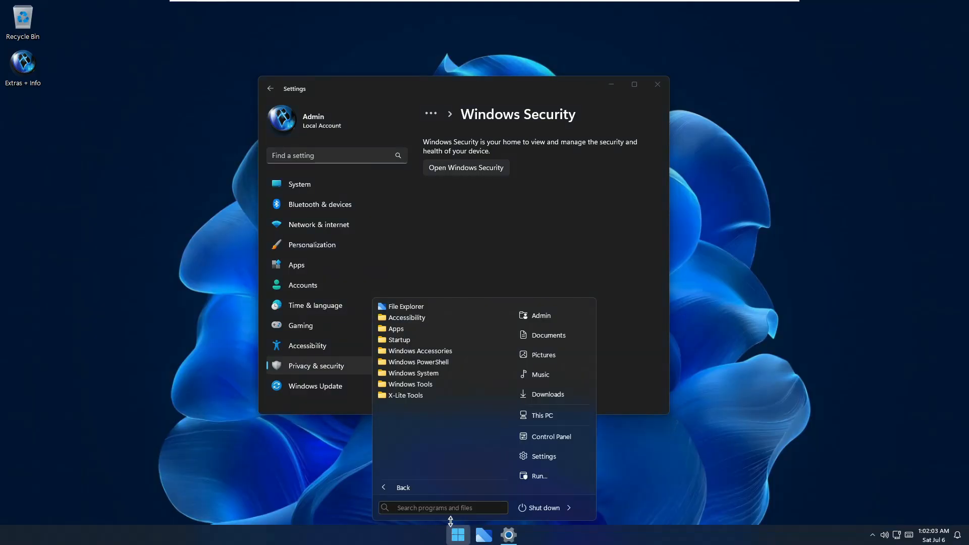
{"action": "type", "text": "use"}
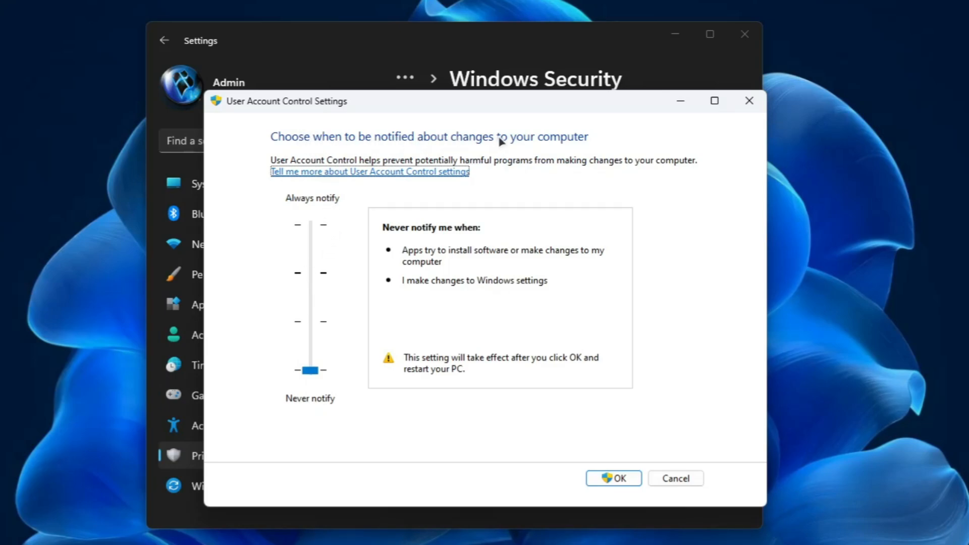
{"action": "mouse_move", "coordinate": [305, 400]}
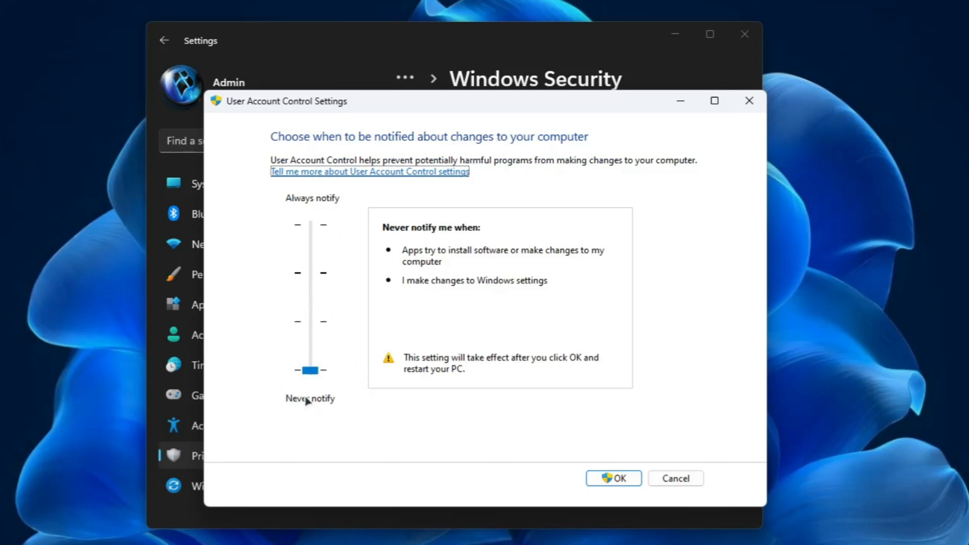
{"action": "mouse_move", "coordinate": [320, 370]}
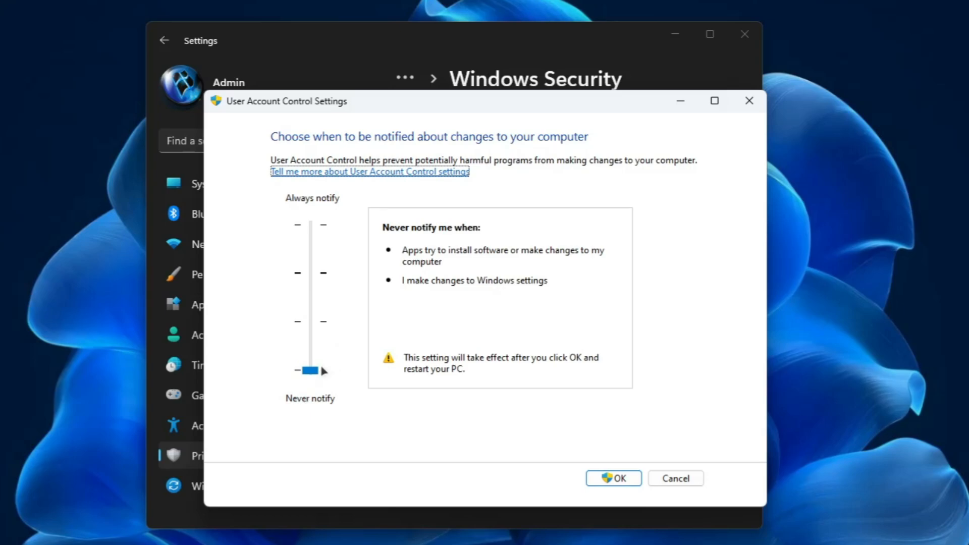
{"action": "mouse_move", "coordinate": [433, 366]}
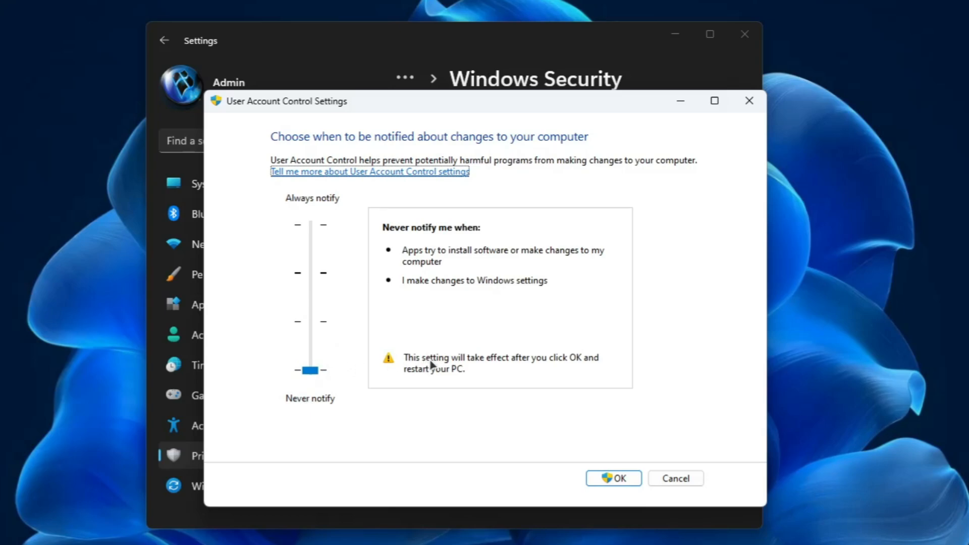
{"action": "mouse_move", "coordinate": [429, 377]}
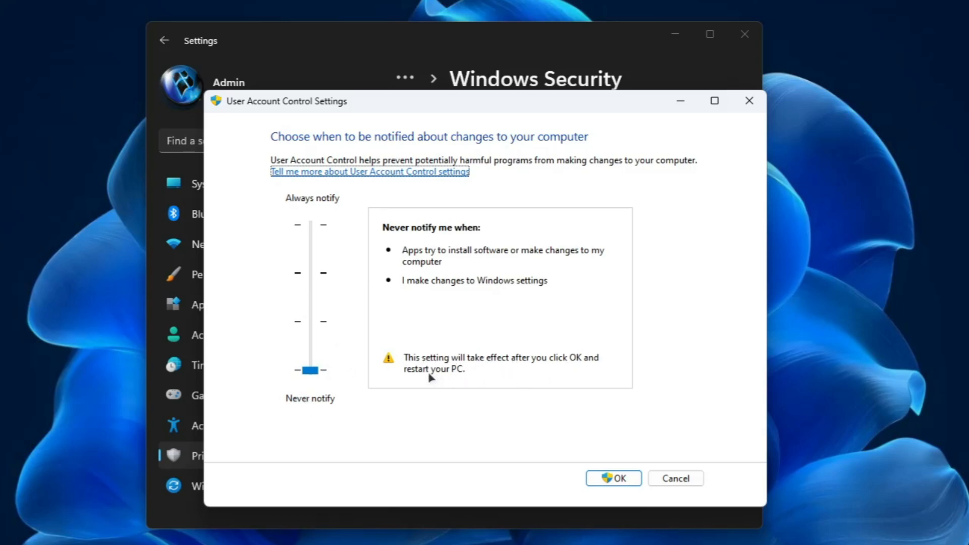
{"action": "mouse_move", "coordinate": [310, 389]}
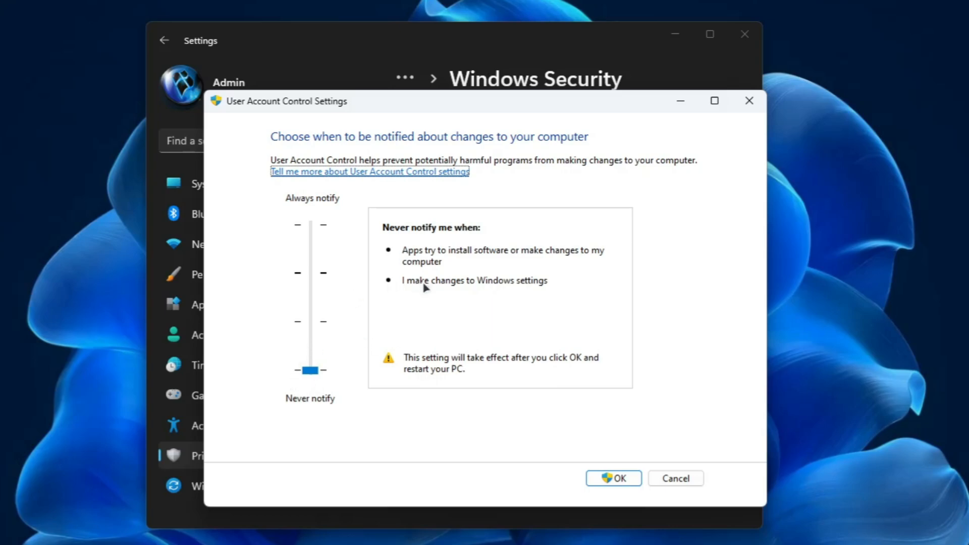
{"action": "left_click_drag", "start_coordinate": [309, 369], "coordinate": [309, 272]}
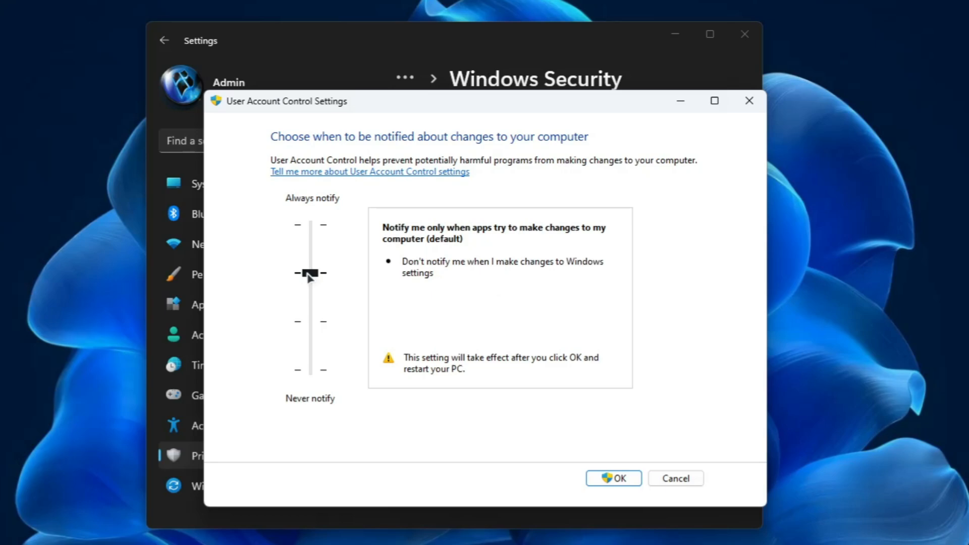
{"action": "left_click", "coordinate": [309, 272]}
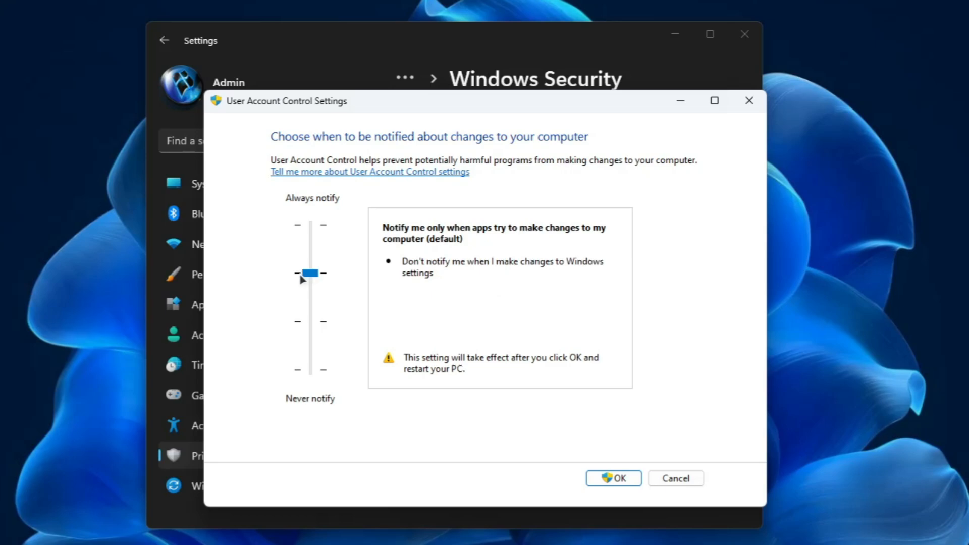
{"action": "mouse_move", "coordinate": [297, 281]}
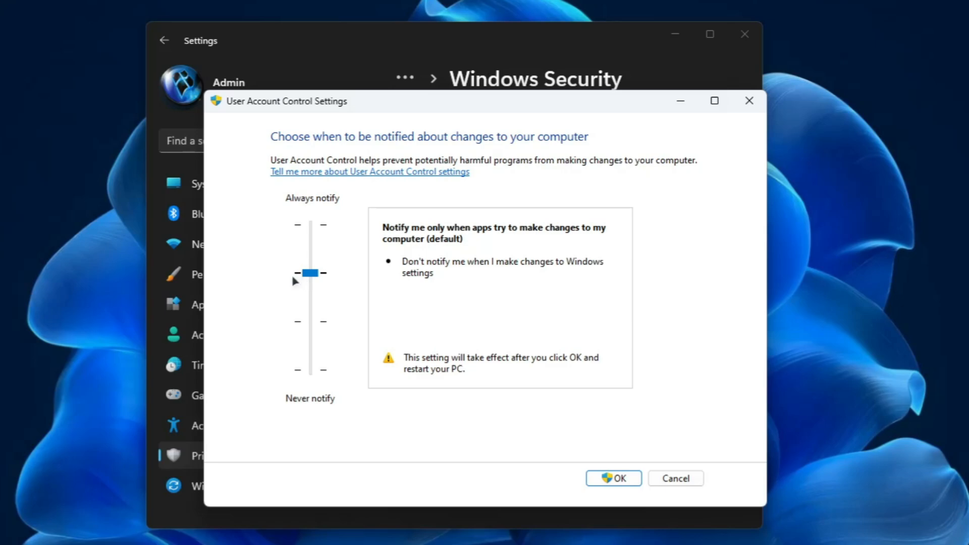
{"action": "mouse_move", "coordinate": [319, 296]}
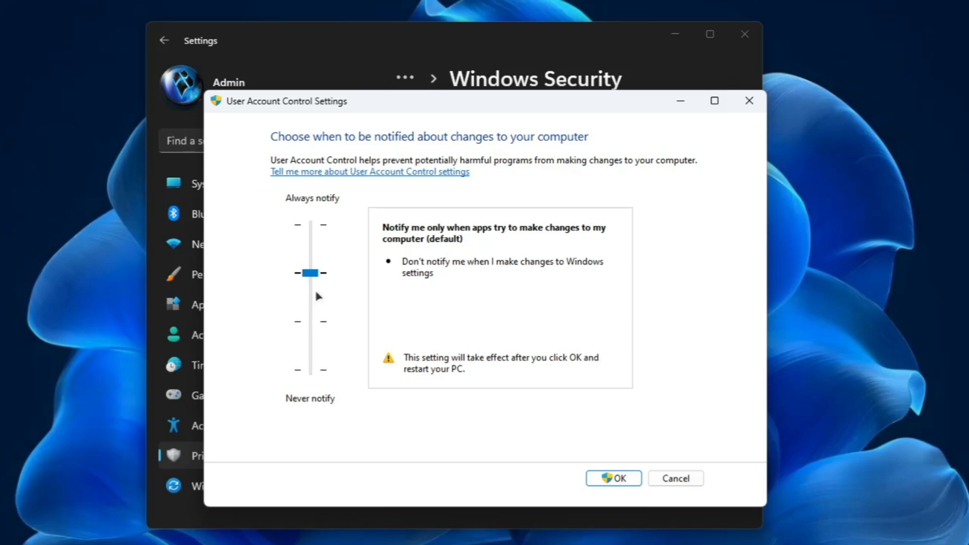
{"action": "mouse_move", "coordinate": [313, 292]}
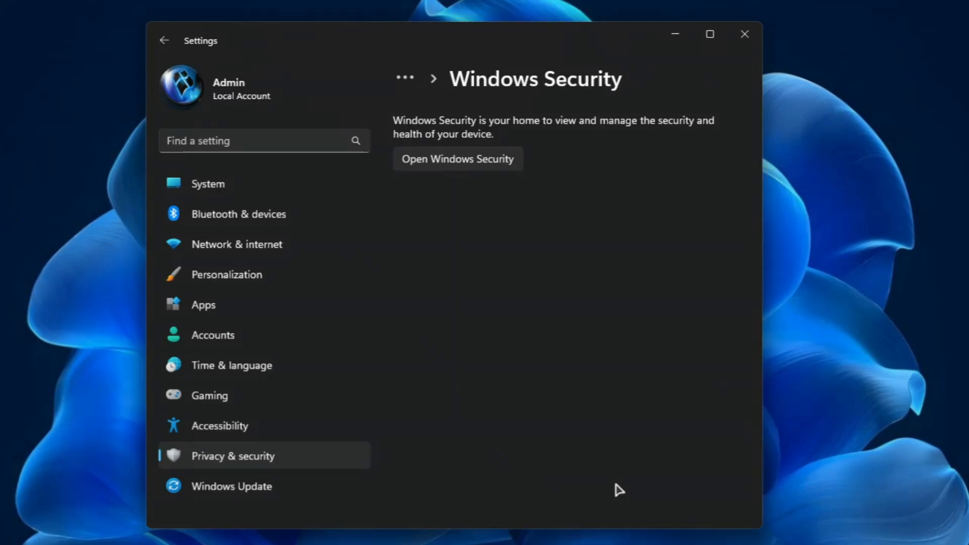
{"action": "mouse_move", "coordinate": [588, 488]}
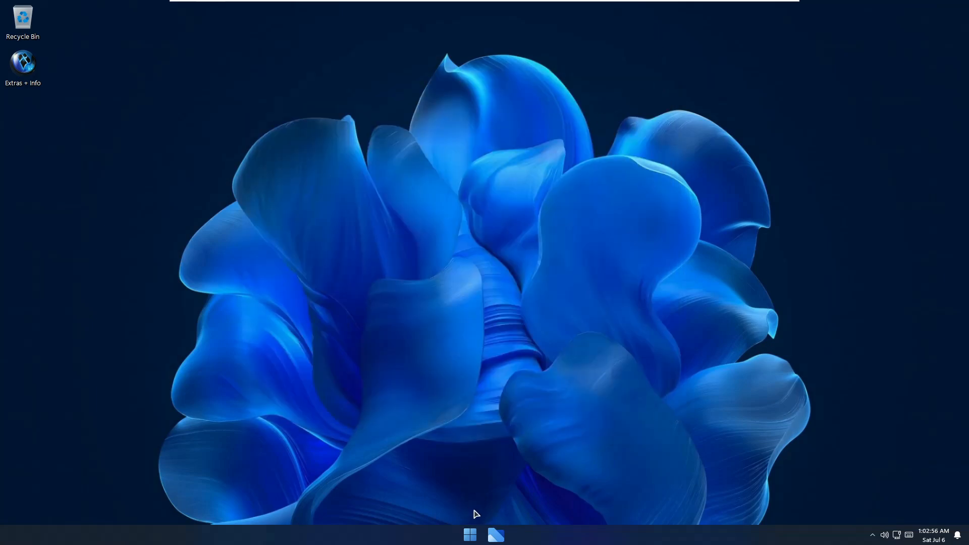
- Launch Task Manager from the Start quick links to view CPU performance for the Ryzen 7 5700G
{"action": "right_click", "coordinate": [469, 535]}
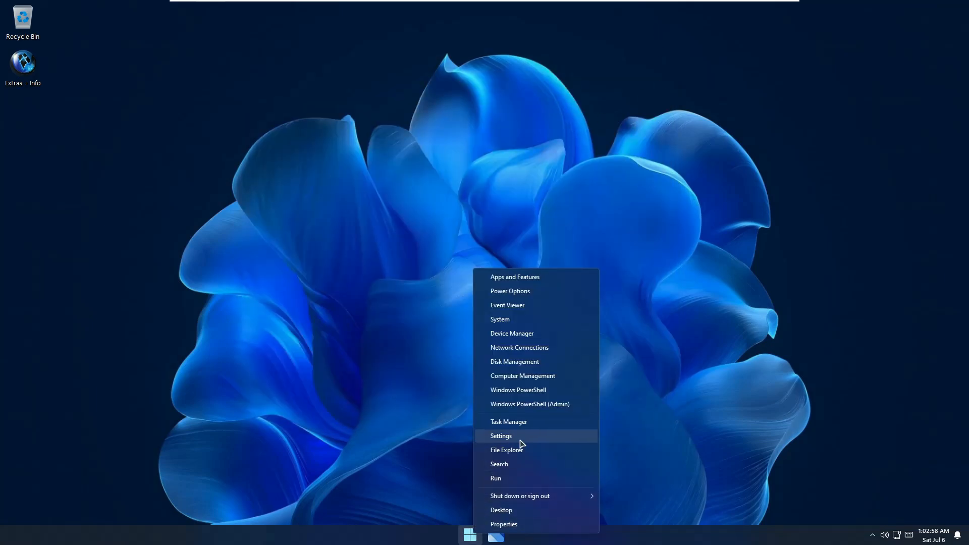
{"action": "left_click", "coordinate": [509, 422]}
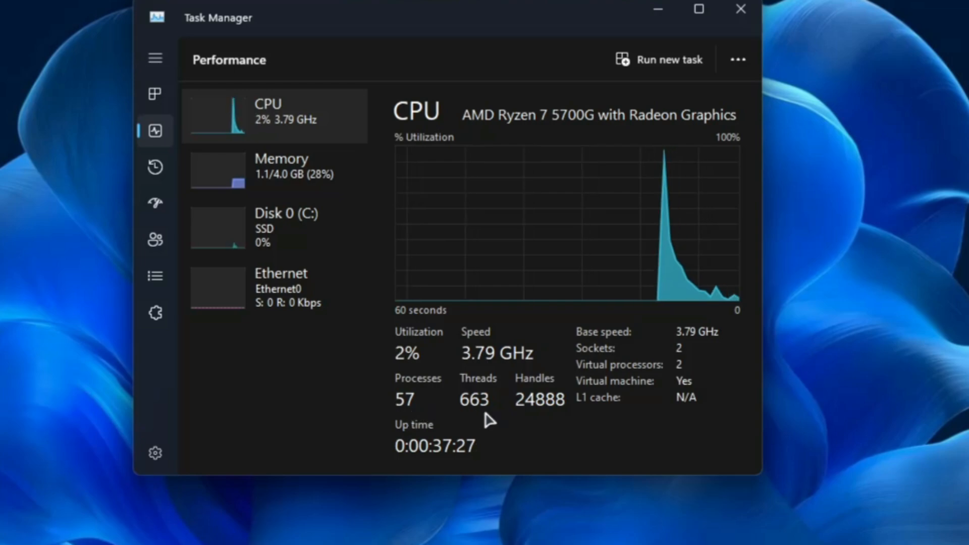
{"action": "mouse_move", "coordinate": [535, 426]}
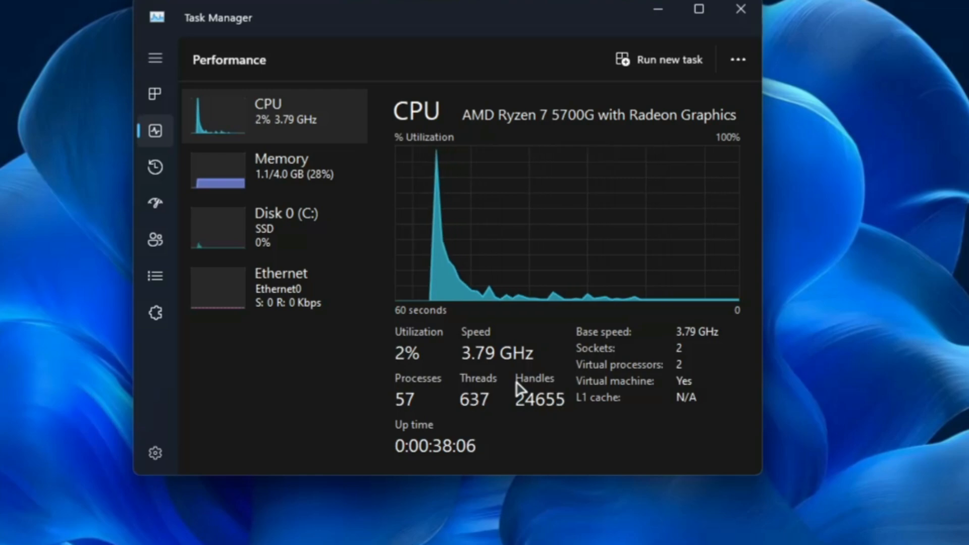
- Close Task Manager, search 'defender', and open one of the Defender results
{"action": "left_click", "coordinate": [740, 9]}
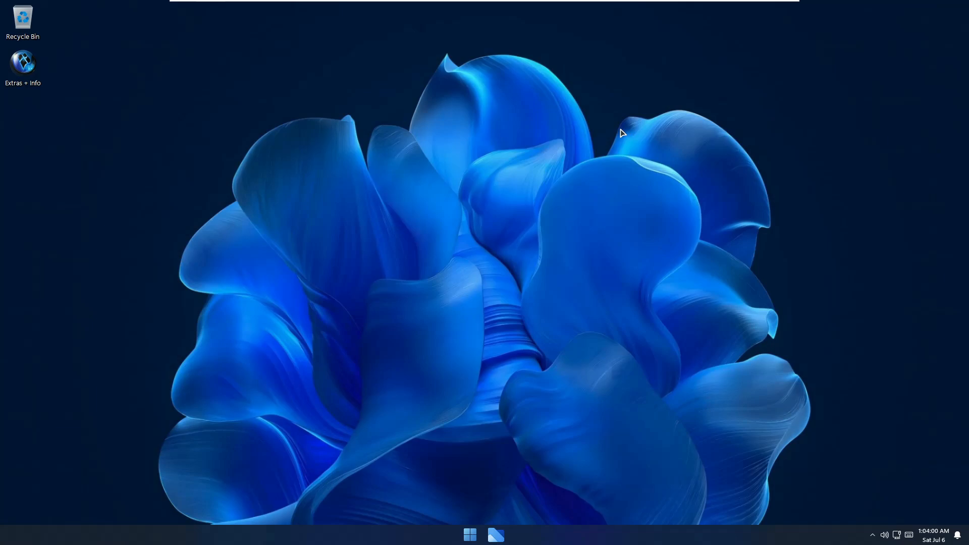
{"action": "type", "text": "defender"}
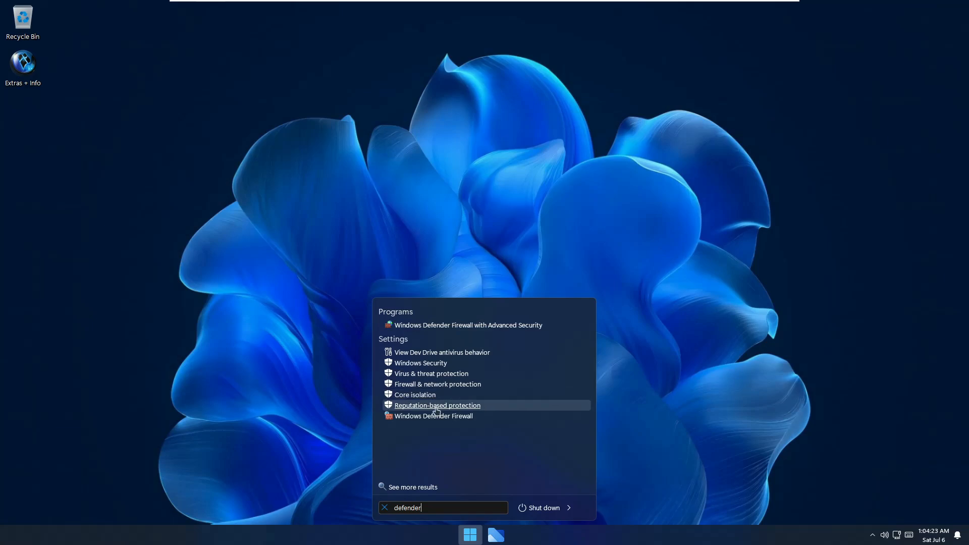
{"action": "left_click", "coordinate": [433, 415]}
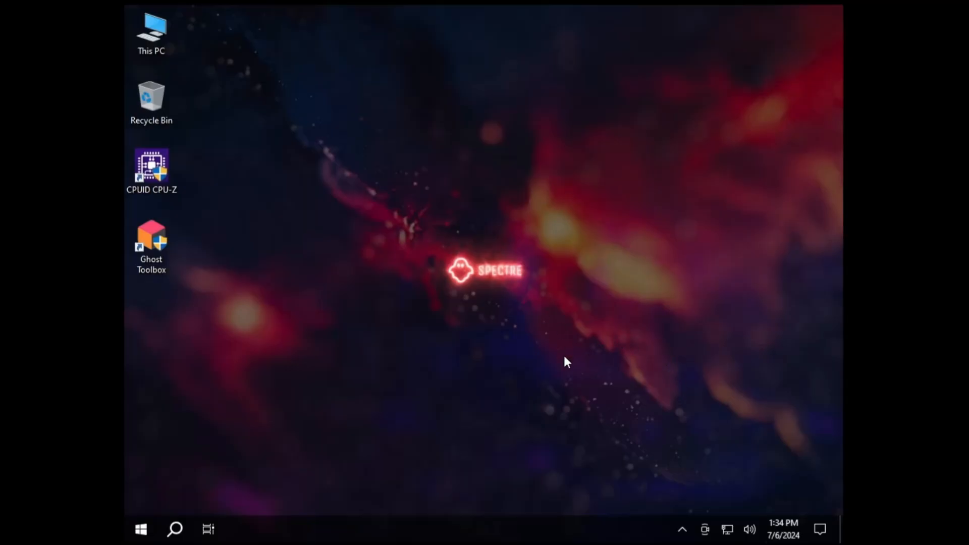
{"action": "left_click", "coordinate": [175, 528]}
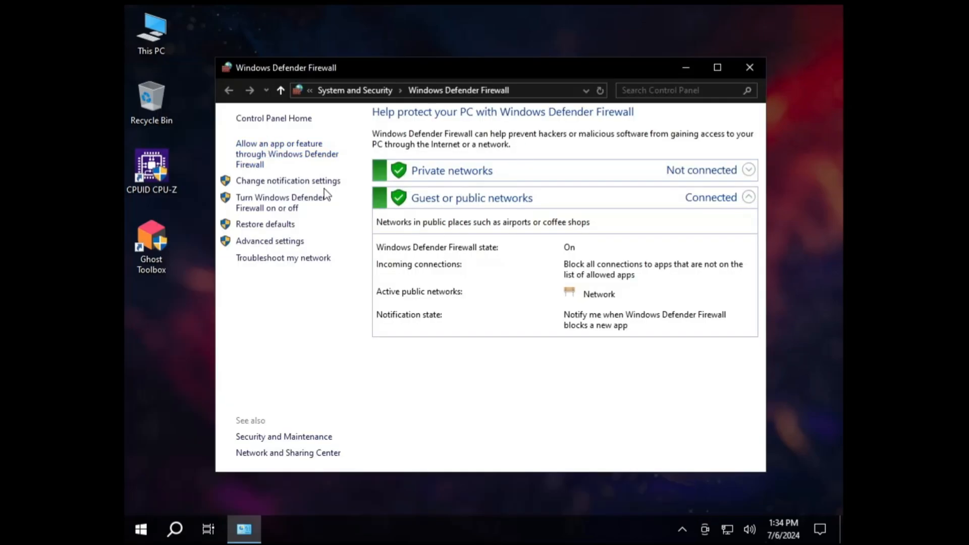
{"action": "left_click", "coordinate": [283, 202]}
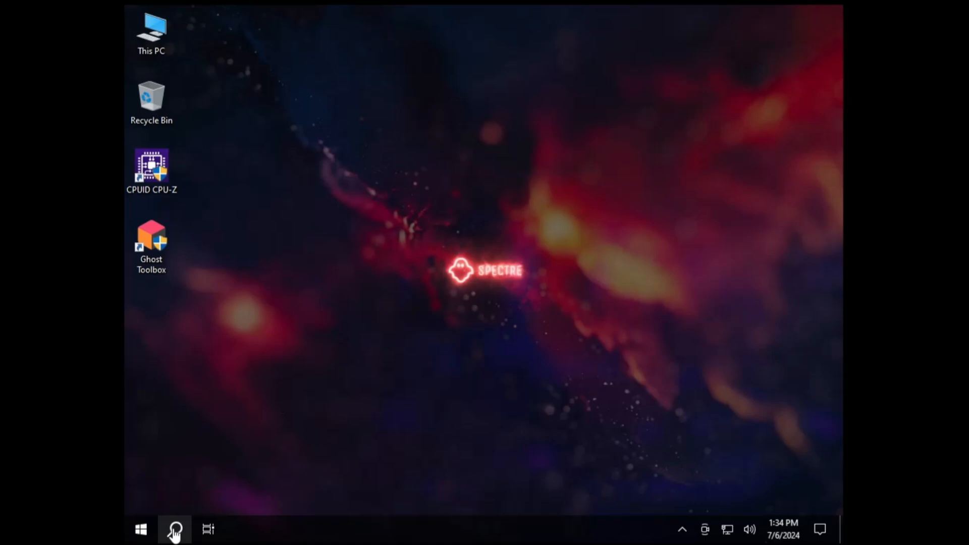
- Open 'windows security settings', try launching Windows Security, and dismiss the 'new app needed' error
{"action": "left_click", "coordinate": [174, 529]}
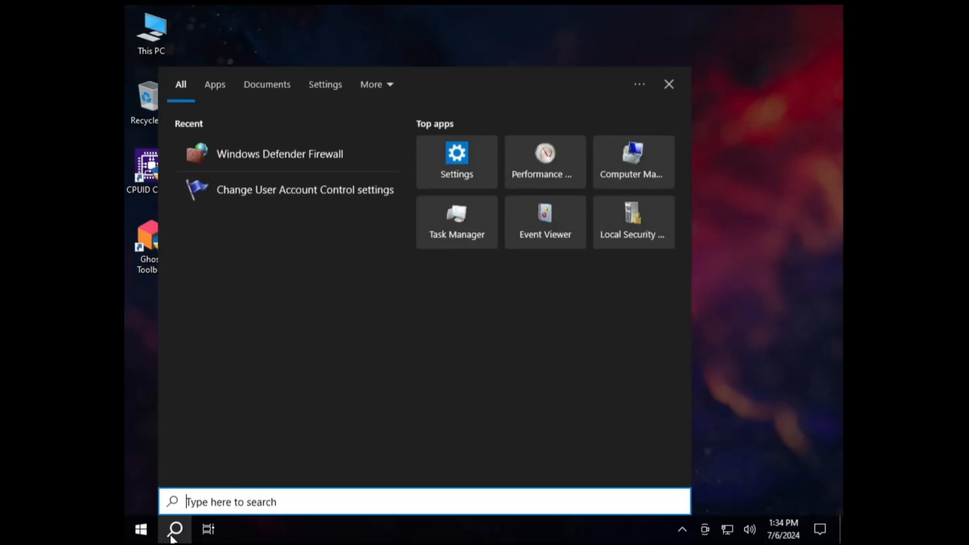
{"action": "type", "text": "windows security settings"}
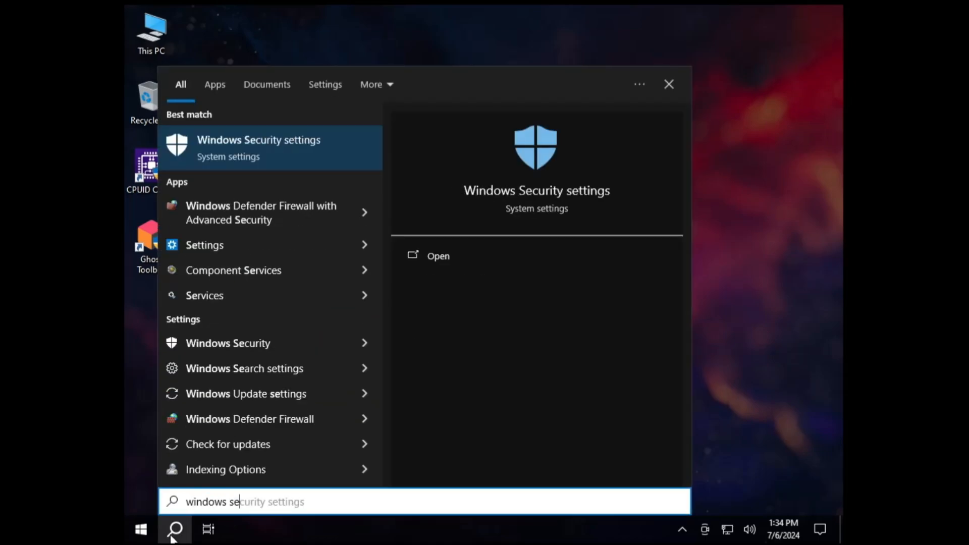
{"action": "left_click", "coordinate": [270, 147]}
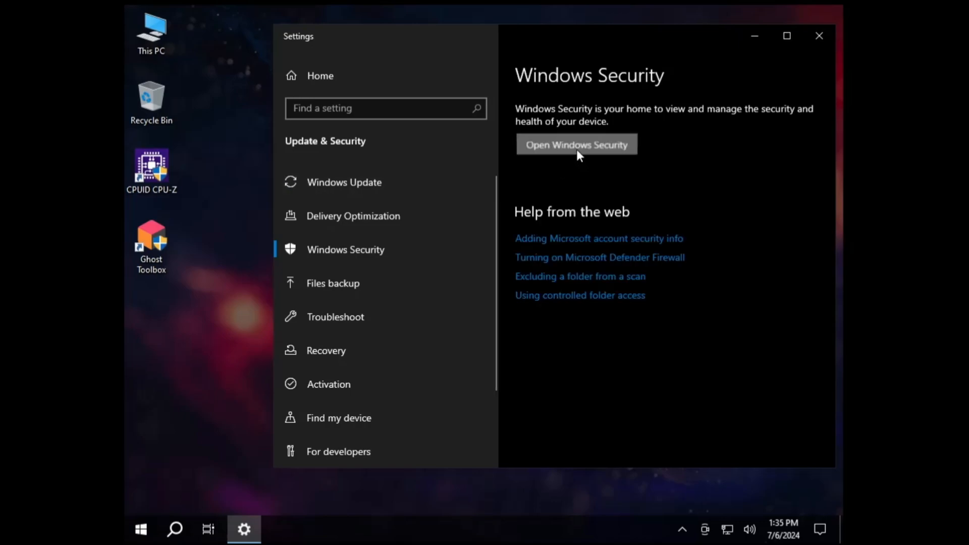
{"action": "left_click", "coordinate": [576, 143]}
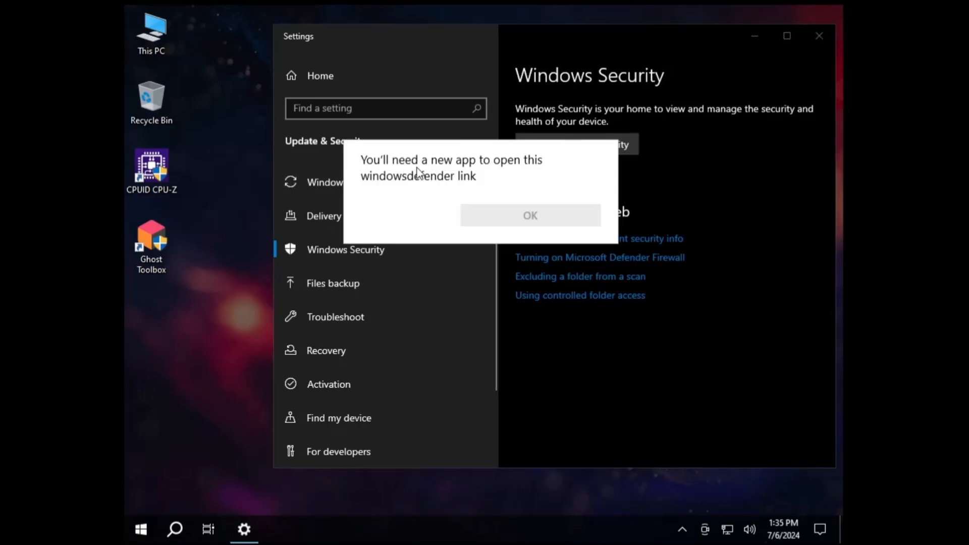
{"action": "mouse_move", "coordinate": [493, 196]}
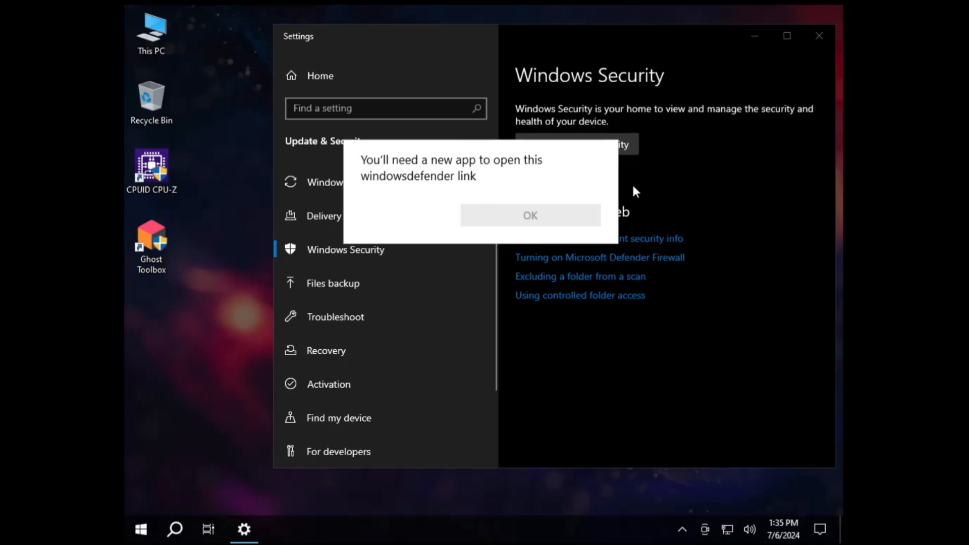
{"action": "left_click", "coordinate": [529, 215]}
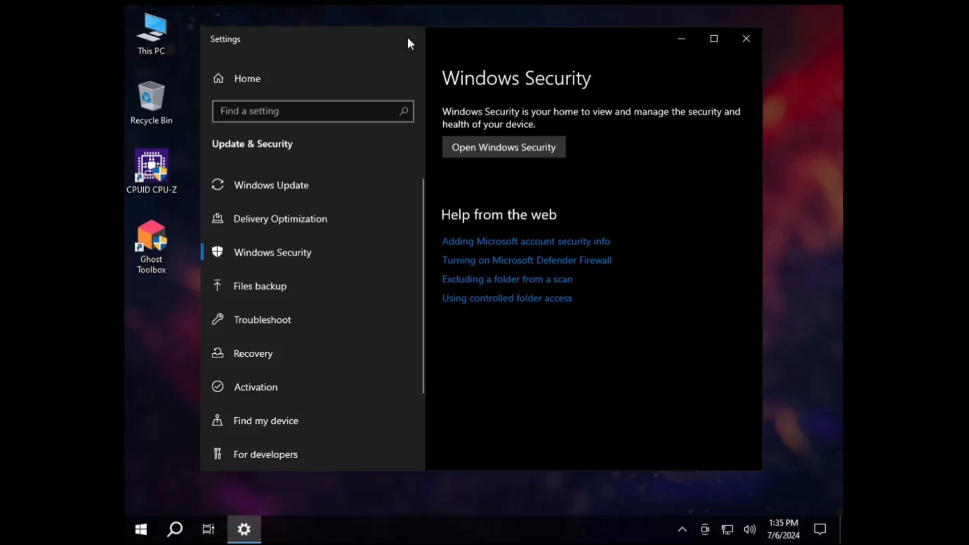
{"action": "left_click", "coordinate": [745, 38]}
{"action": "type", "text": "user account"}
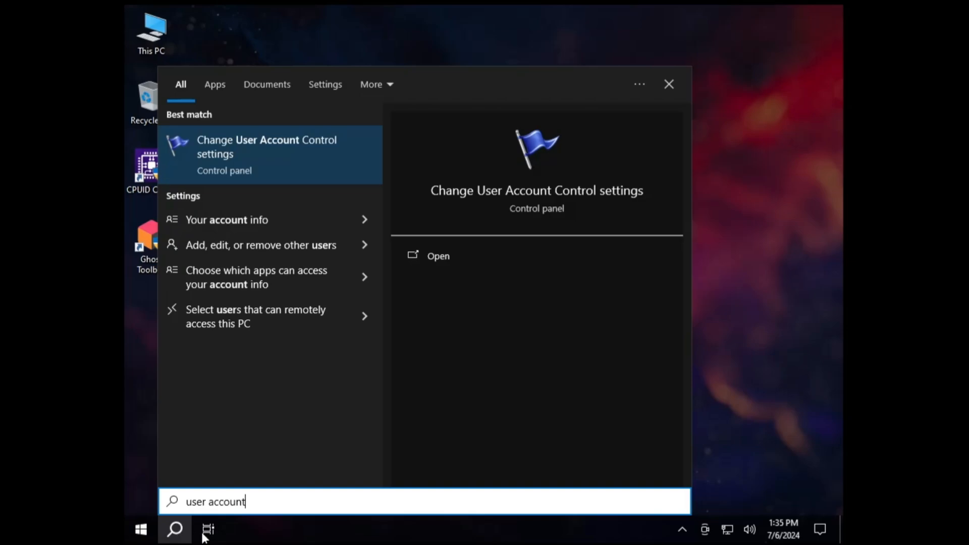
- Open Change User Account Control settings and drag the slider up from Never notify
{"action": "left_click", "coordinate": [438, 255]}
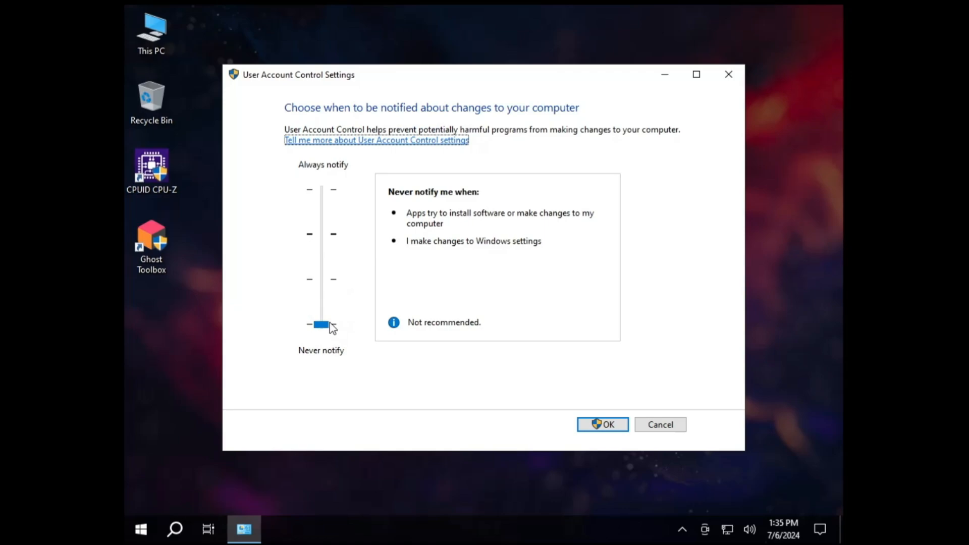
{"action": "left_click_drag", "start_coordinate": [321, 324], "coordinate": [321, 234]}
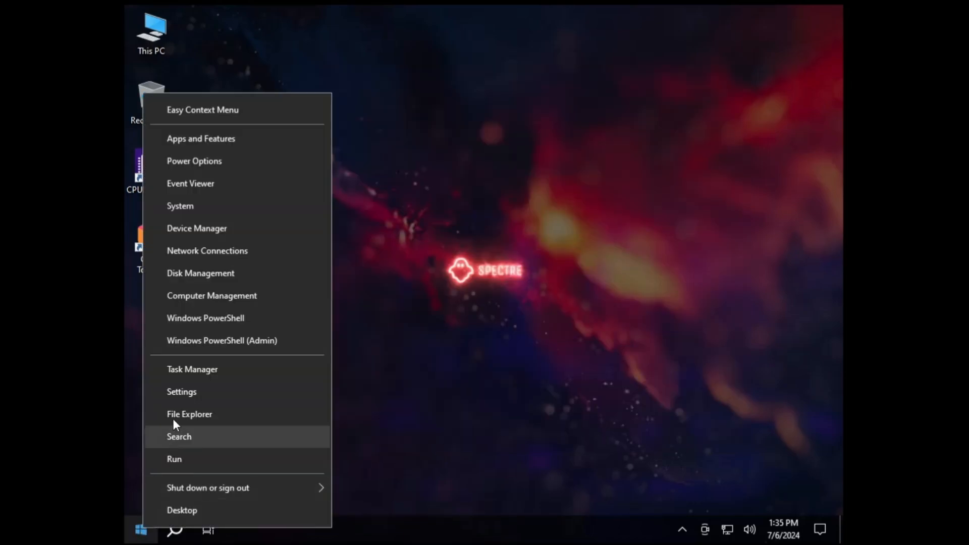
- Open Task Manager's Performance page: 94 processes, 895 threads, 33,865 handles for the Spectre build
{"action": "left_click", "coordinate": [193, 369]}
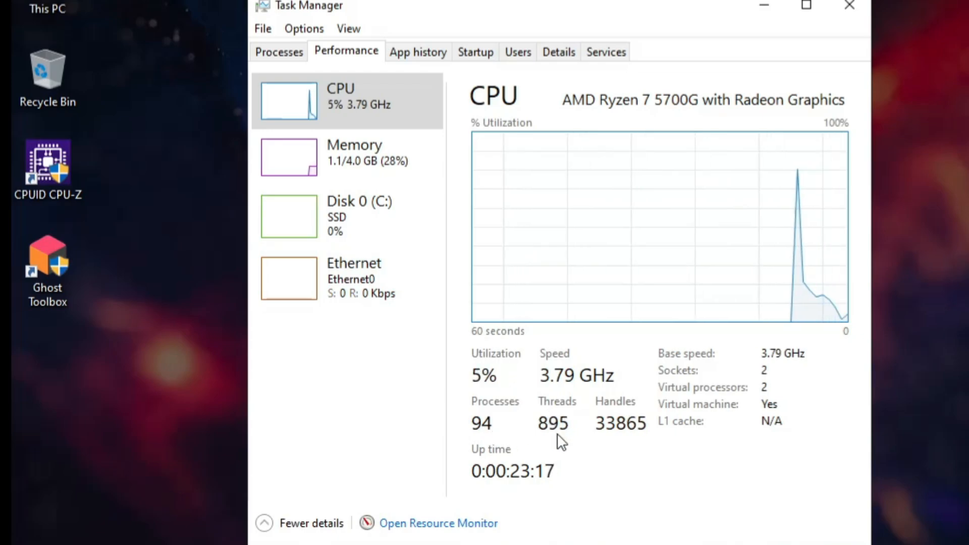
{"action": "mouse_move", "coordinate": [624, 418]}
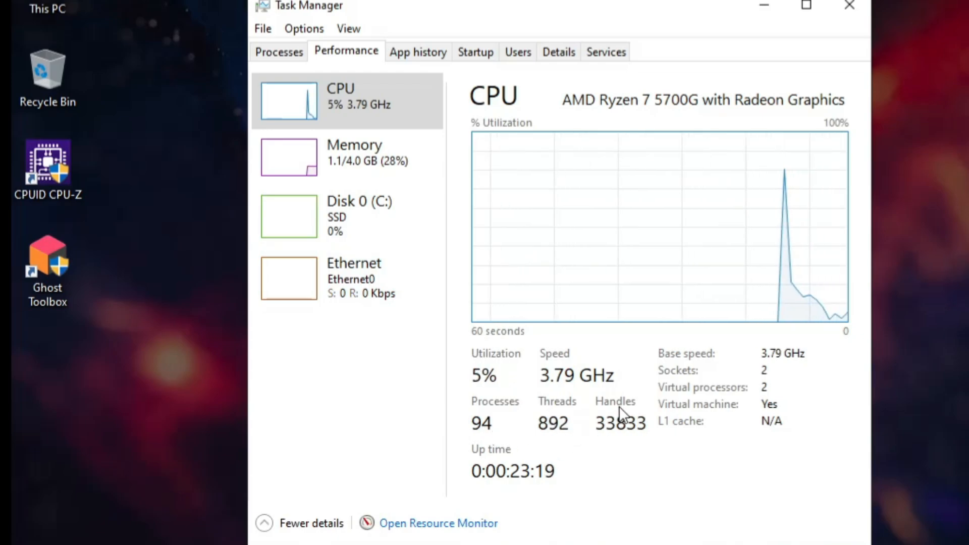
{"action": "mouse_move", "coordinate": [445, 449]}
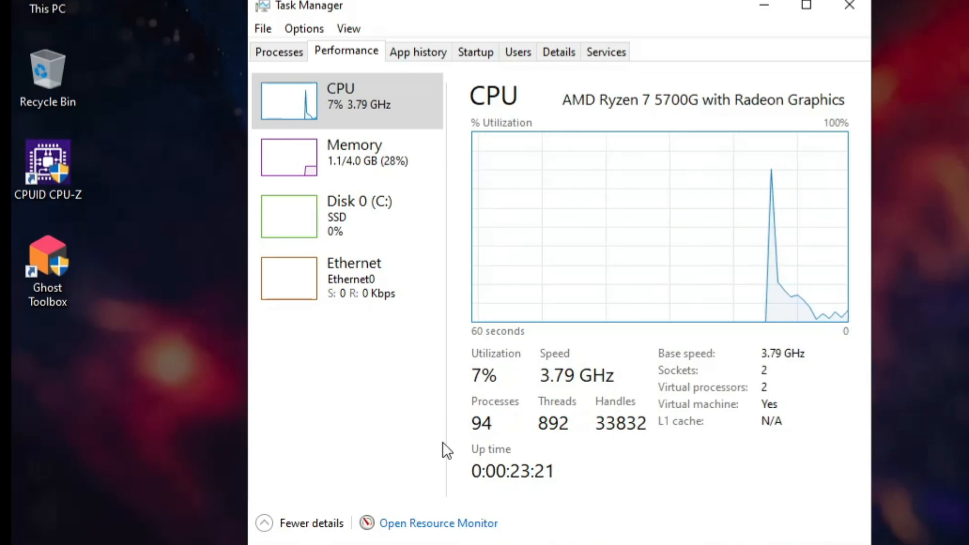